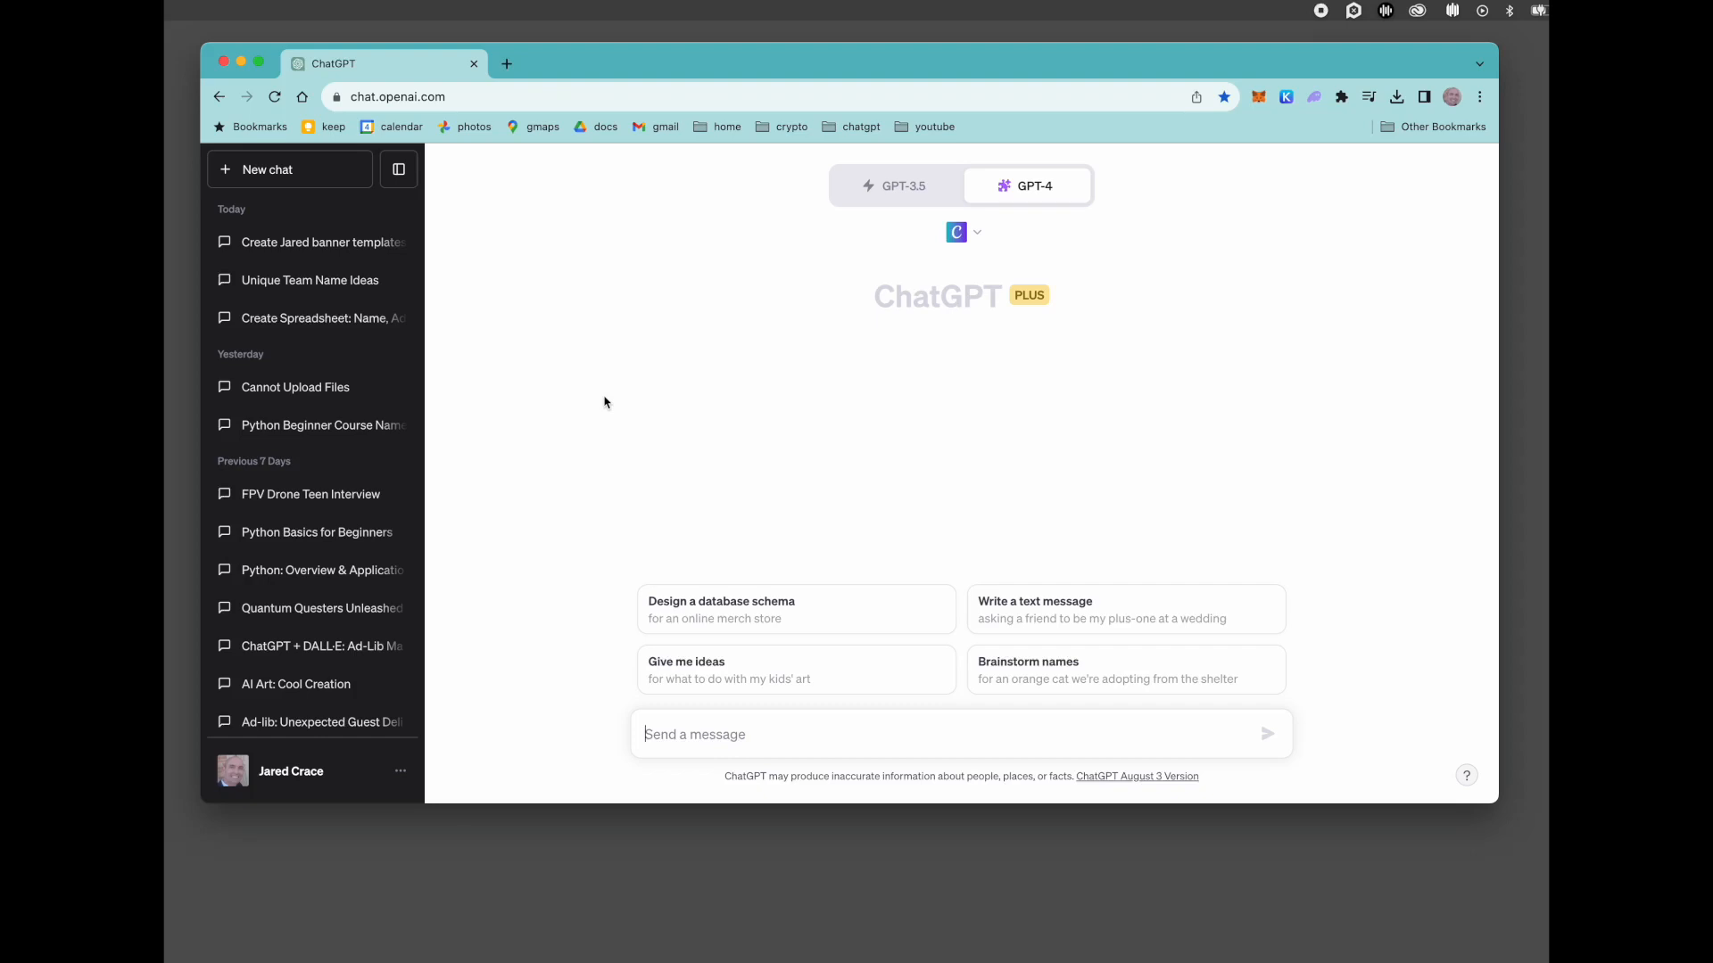
mouse_move(546, 471)
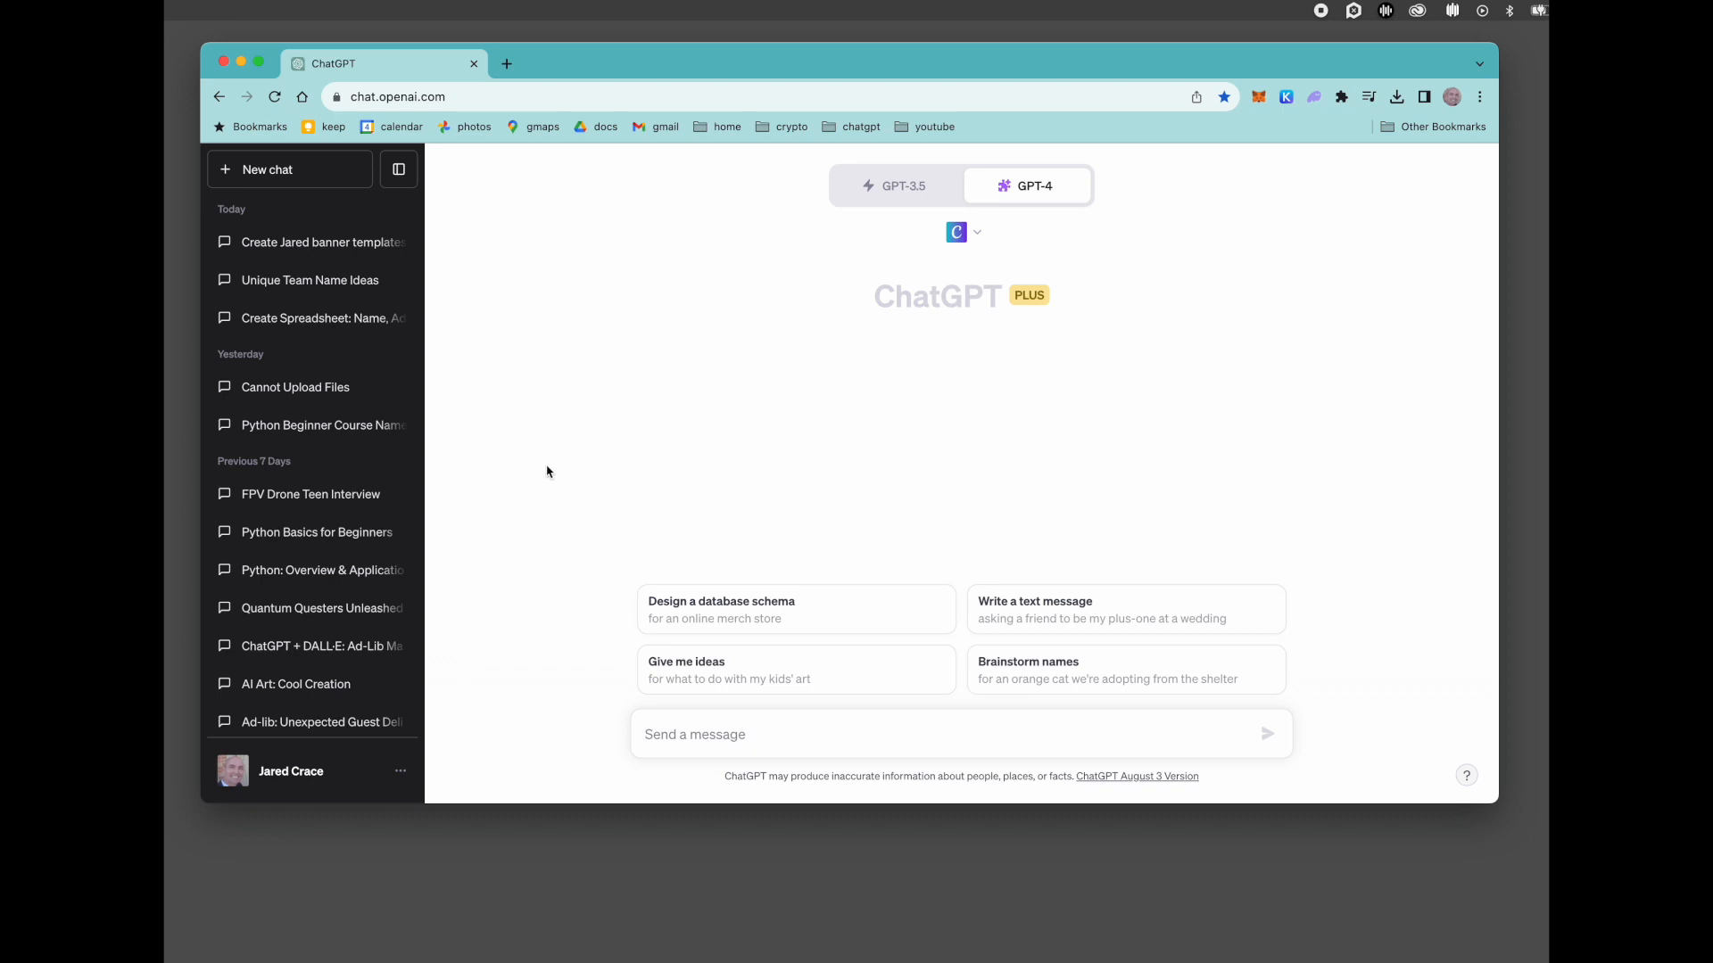
Confirm in Settings & Beta that Plugins is enabled under Beta features, then close Settings
click(291, 770)
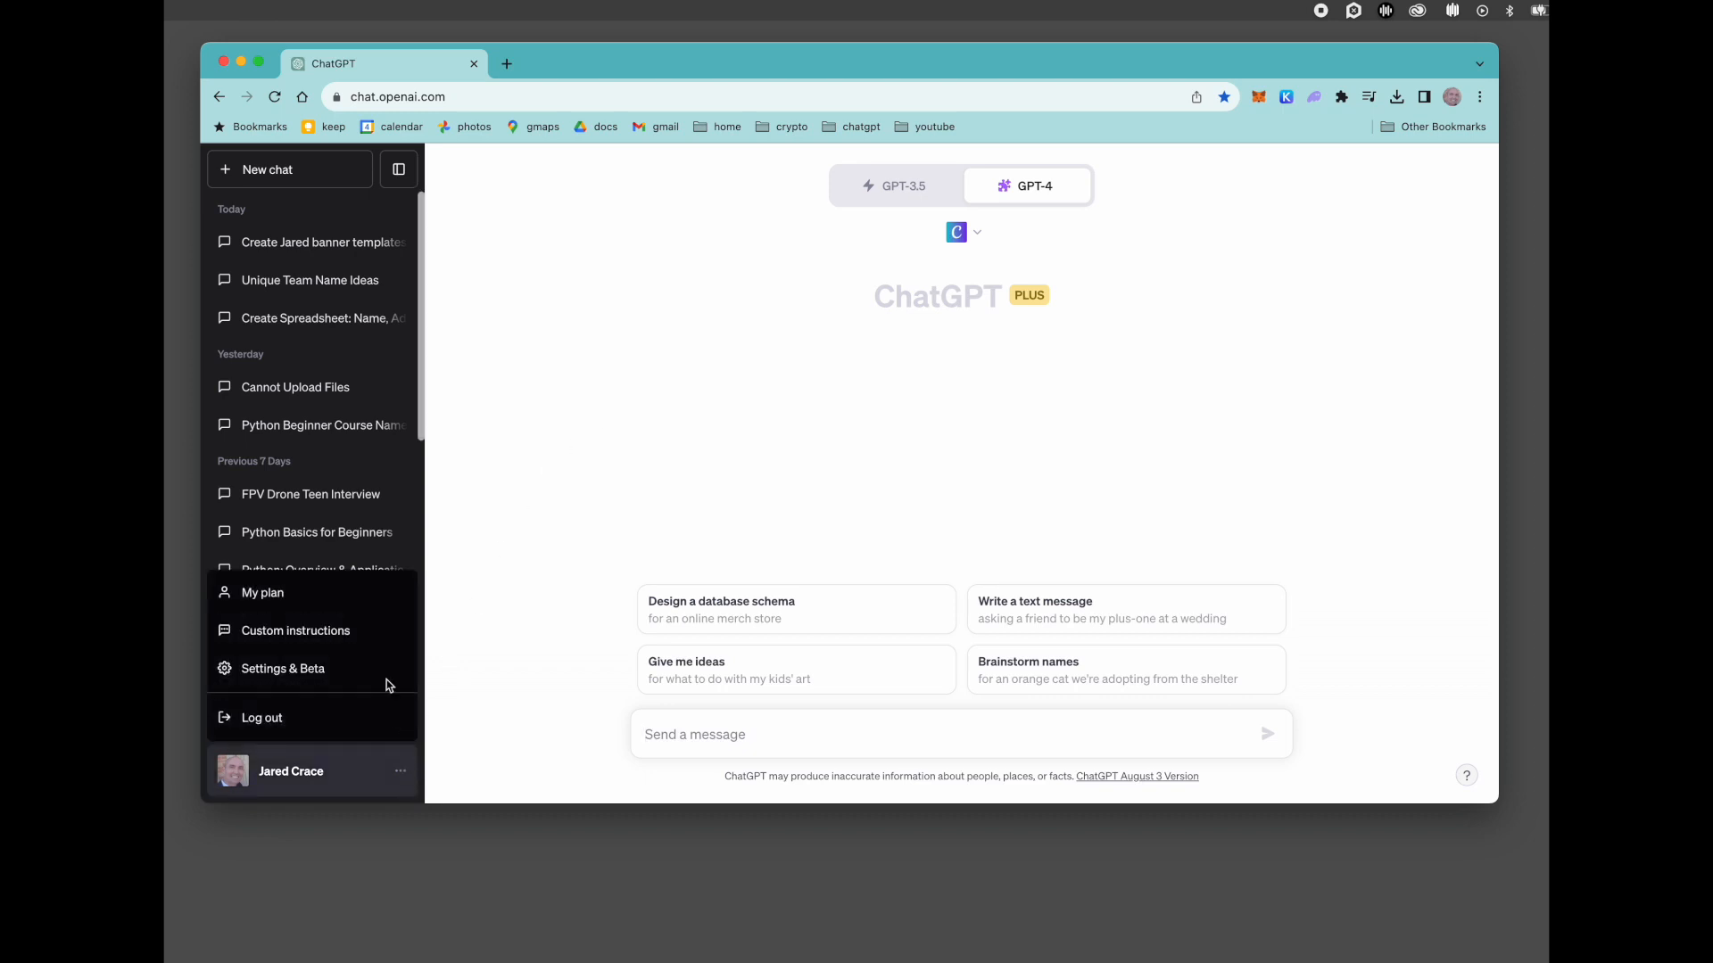
click(284, 667)
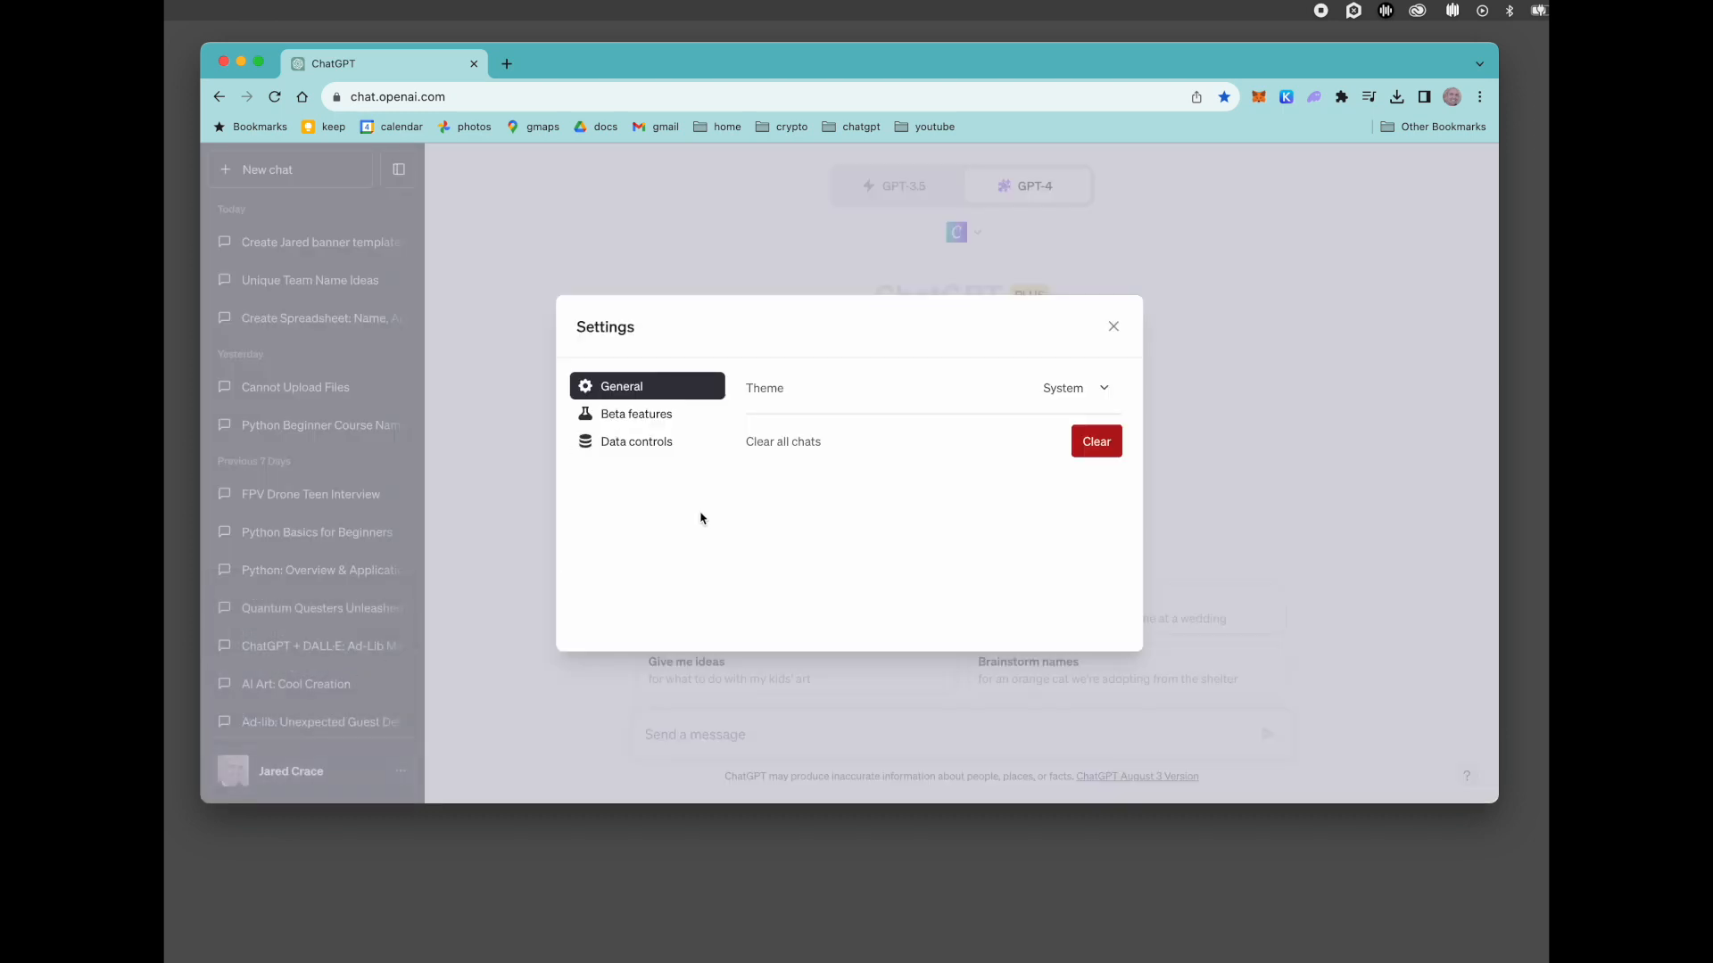
click(635, 412)
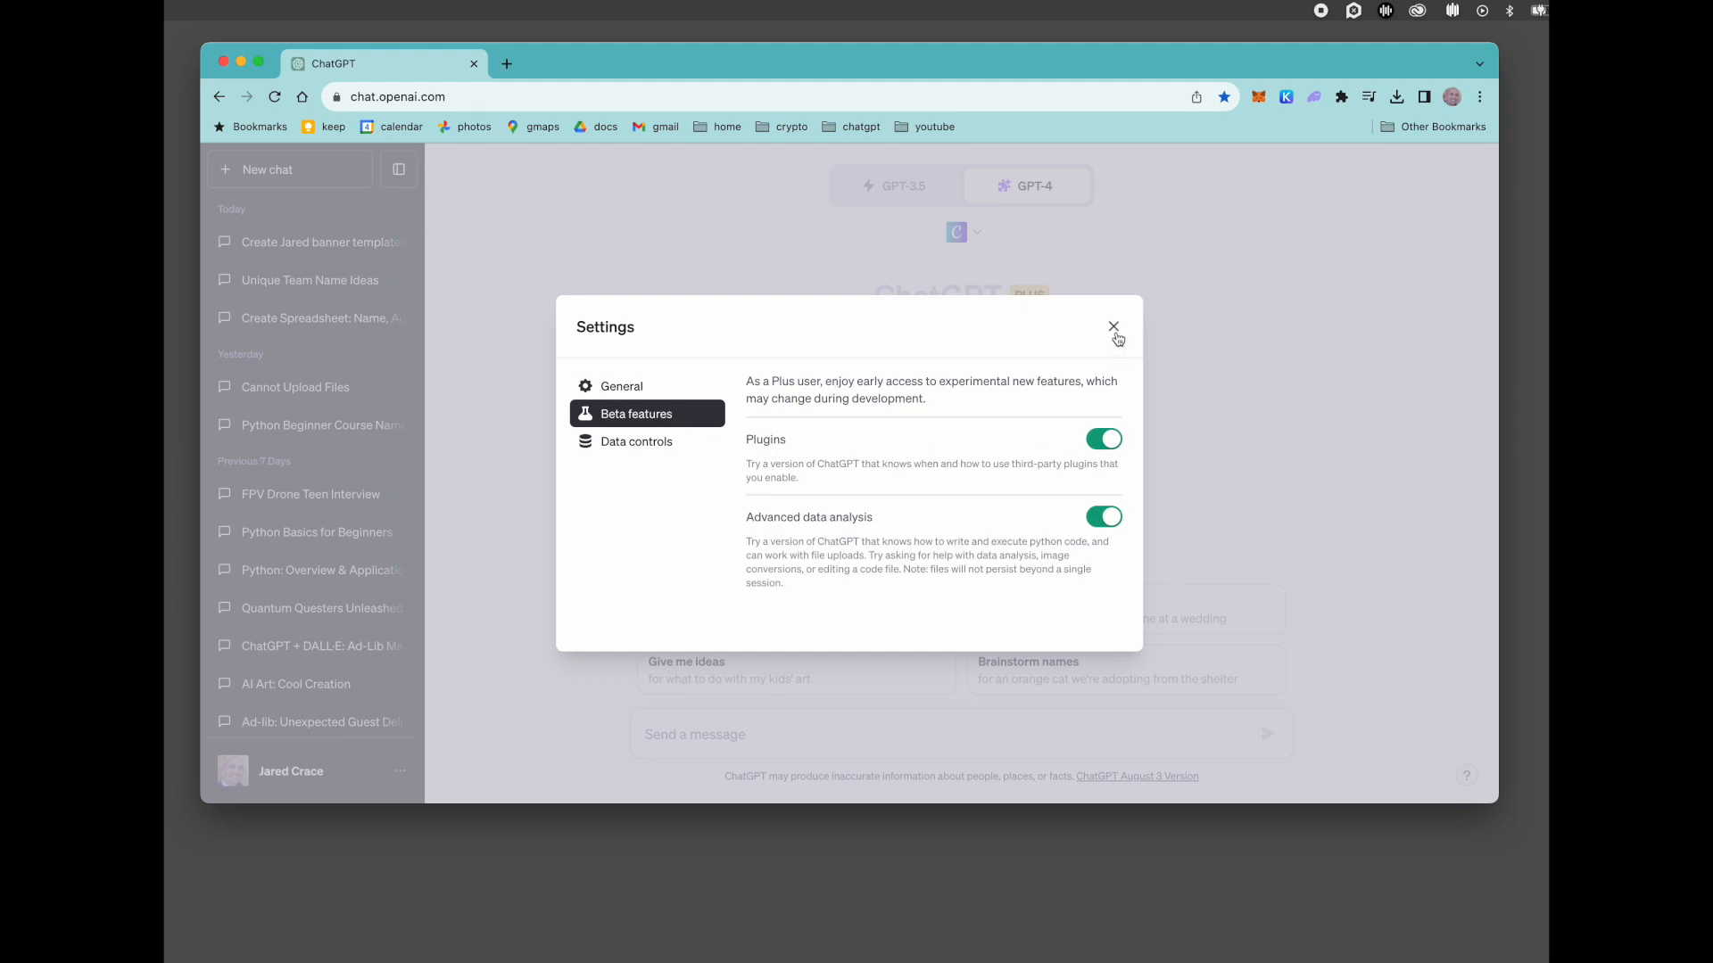
click(1113, 326)
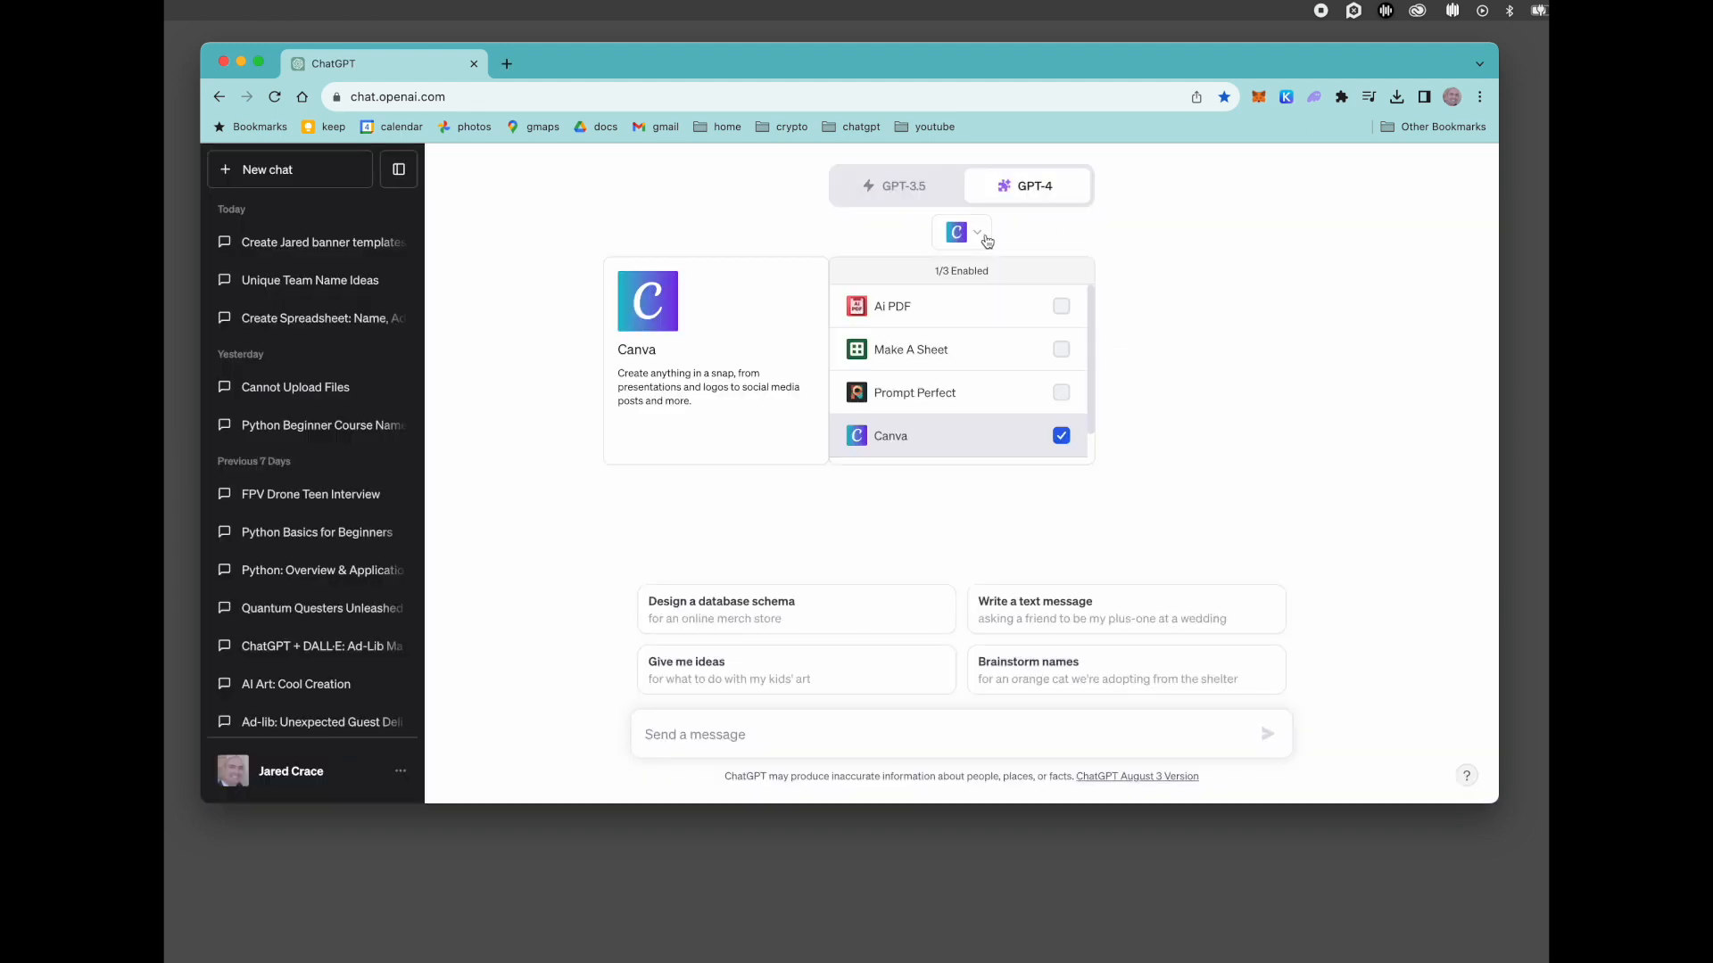
mouse_move(1174, 265)
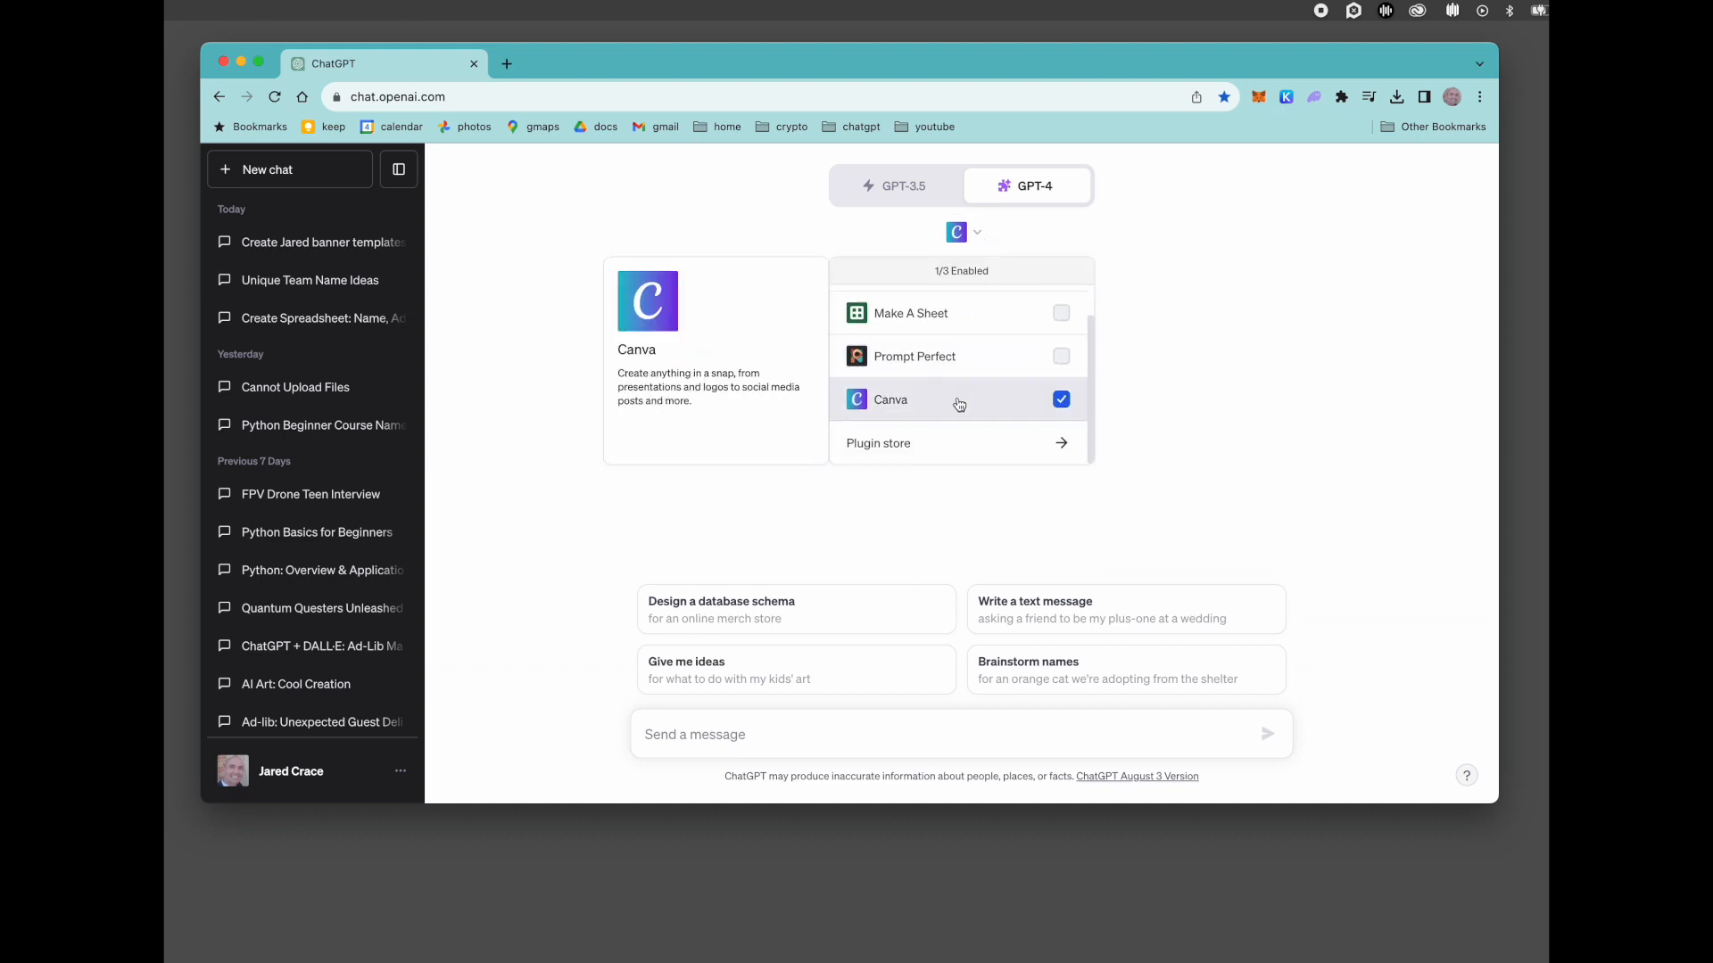
Search the Plugin store for 'canva' to confirm Canva is installed
click(878, 442)
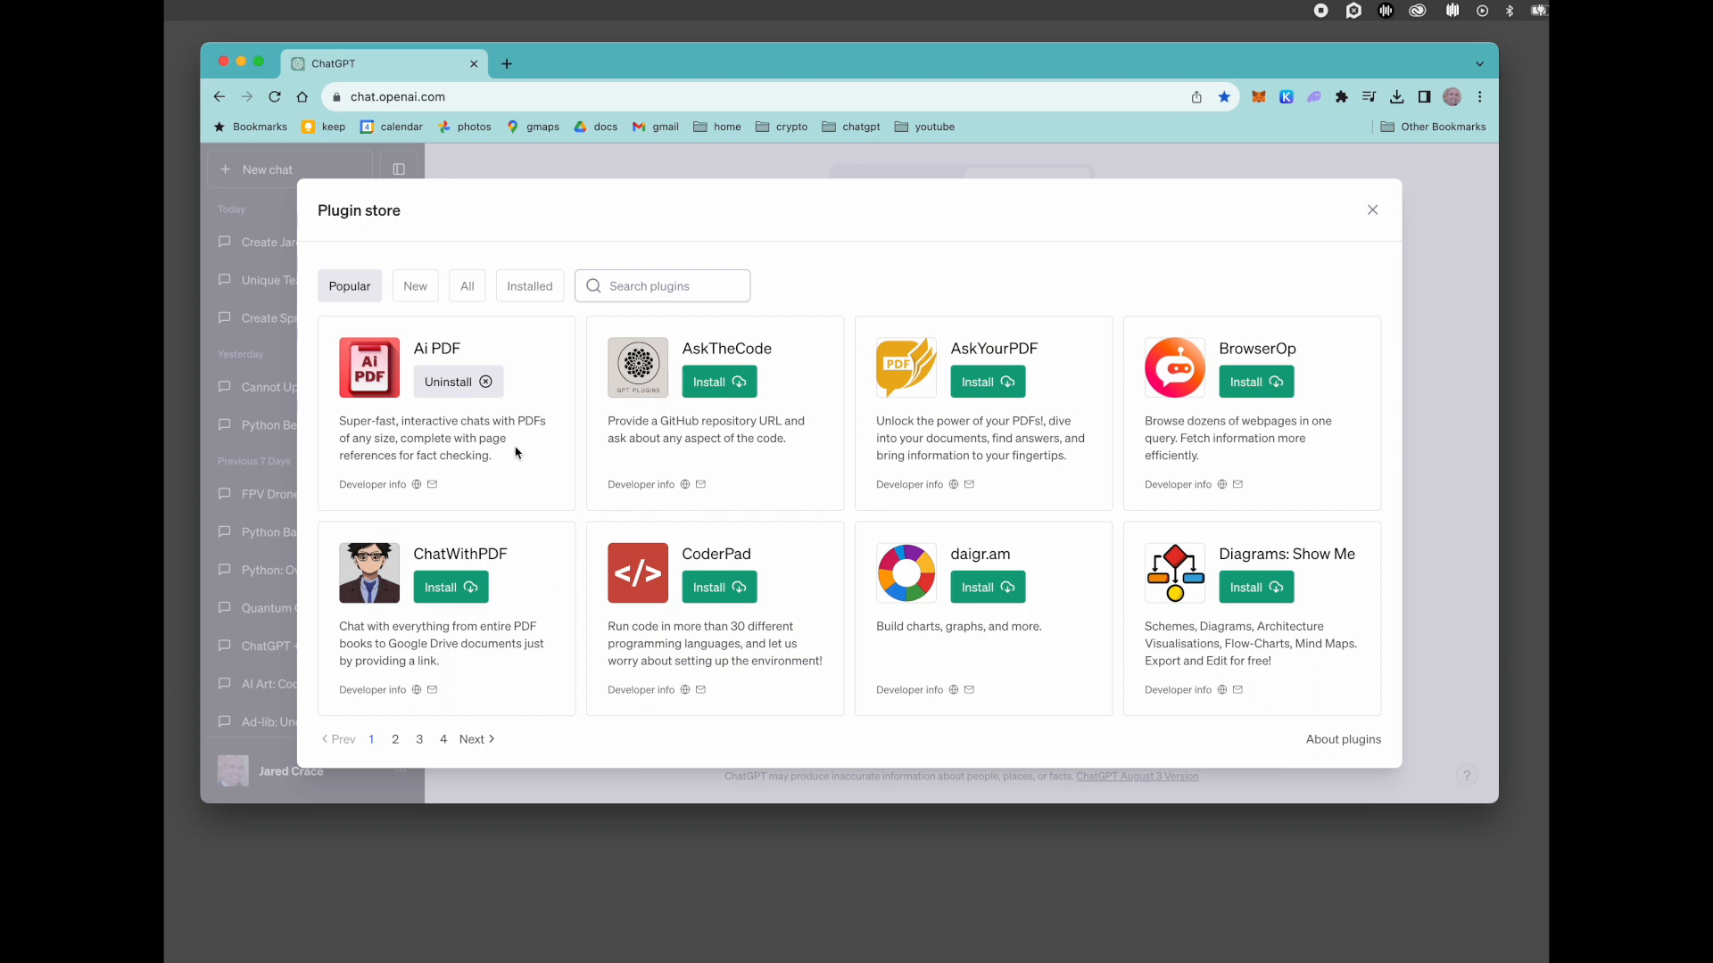
mouse_move(593, 294)
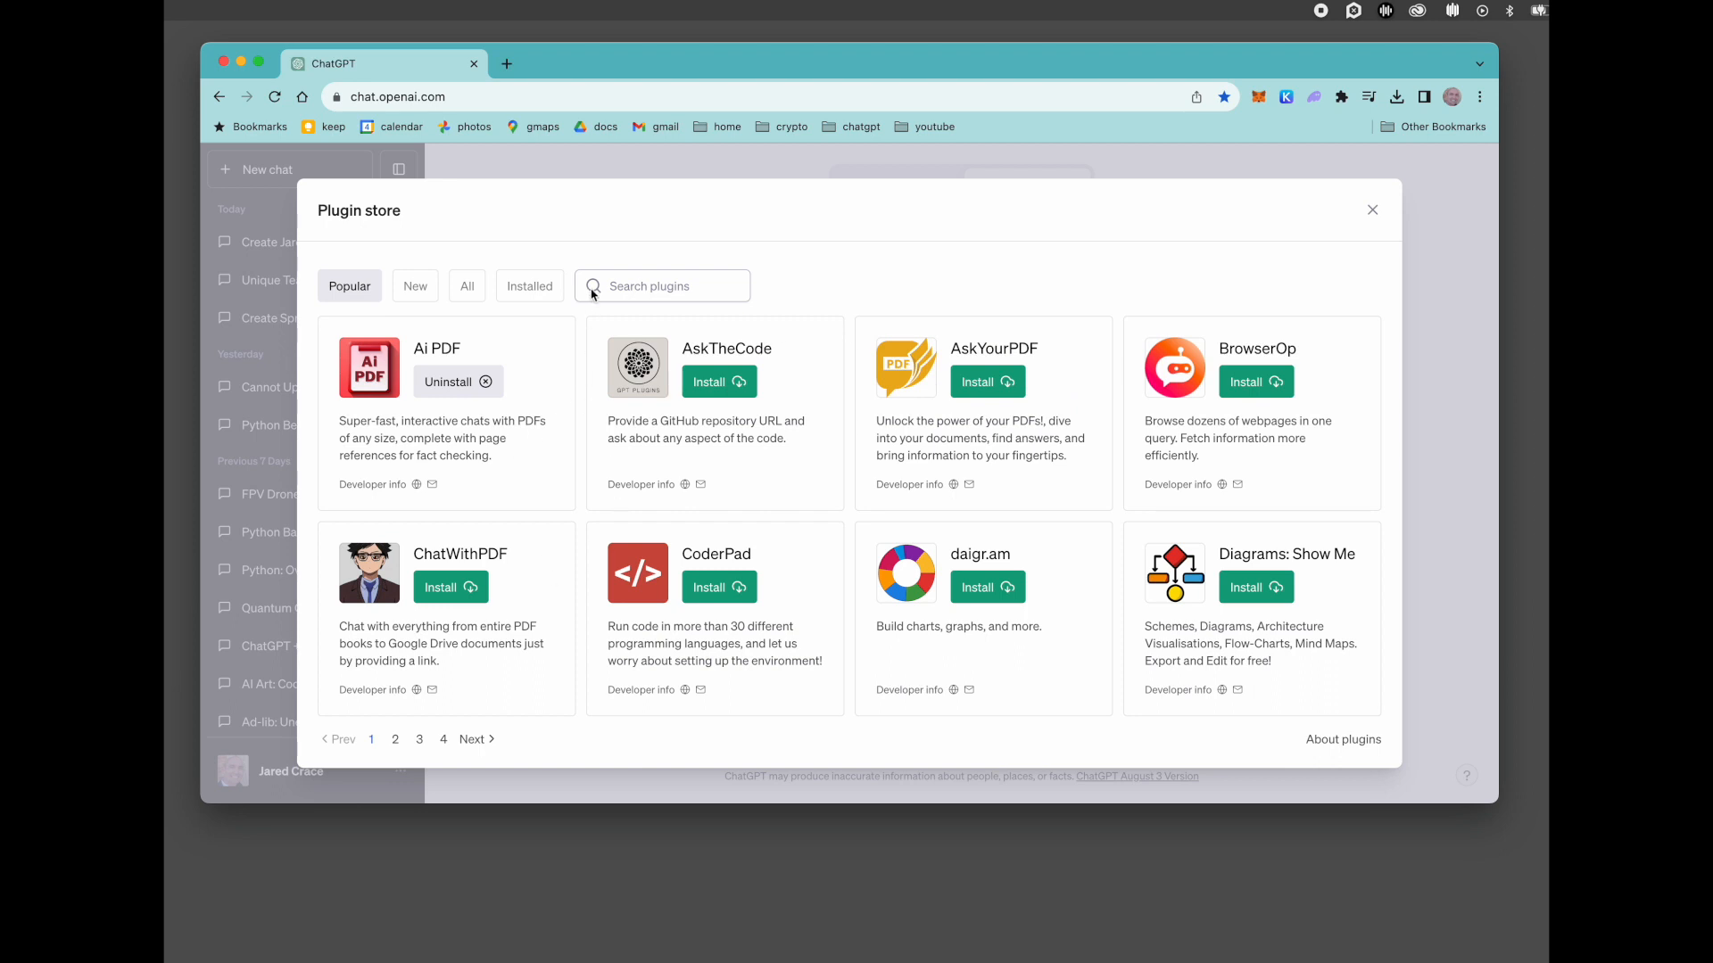
text(c)
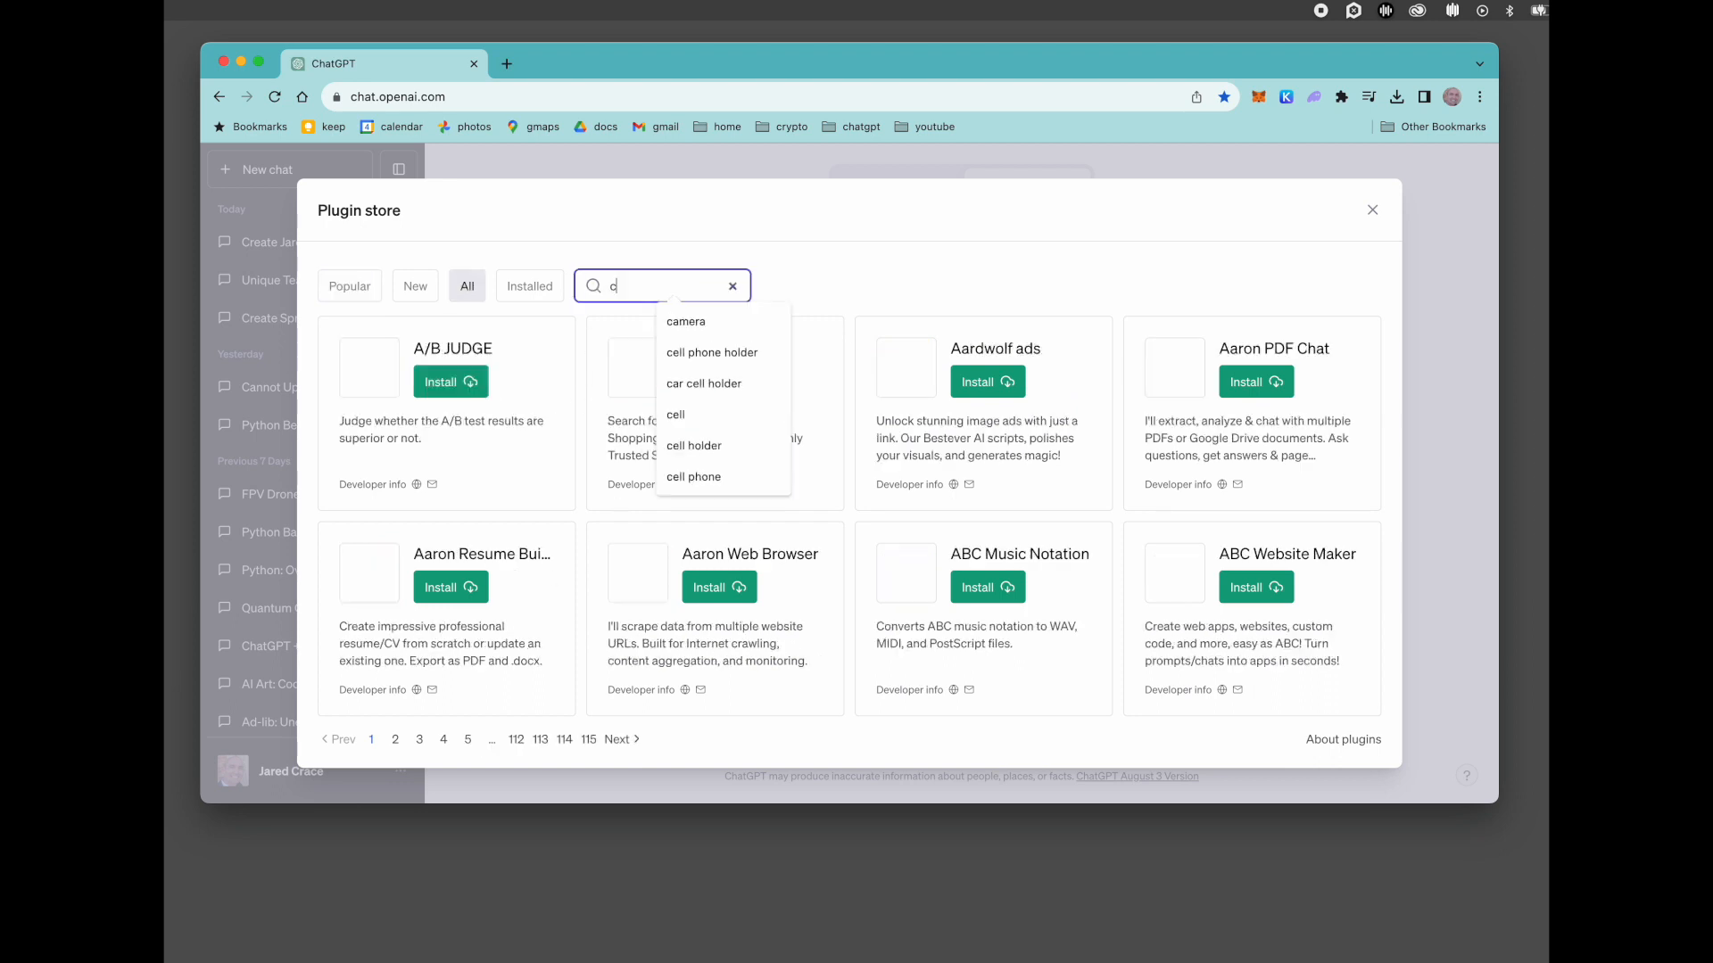
text(anva)
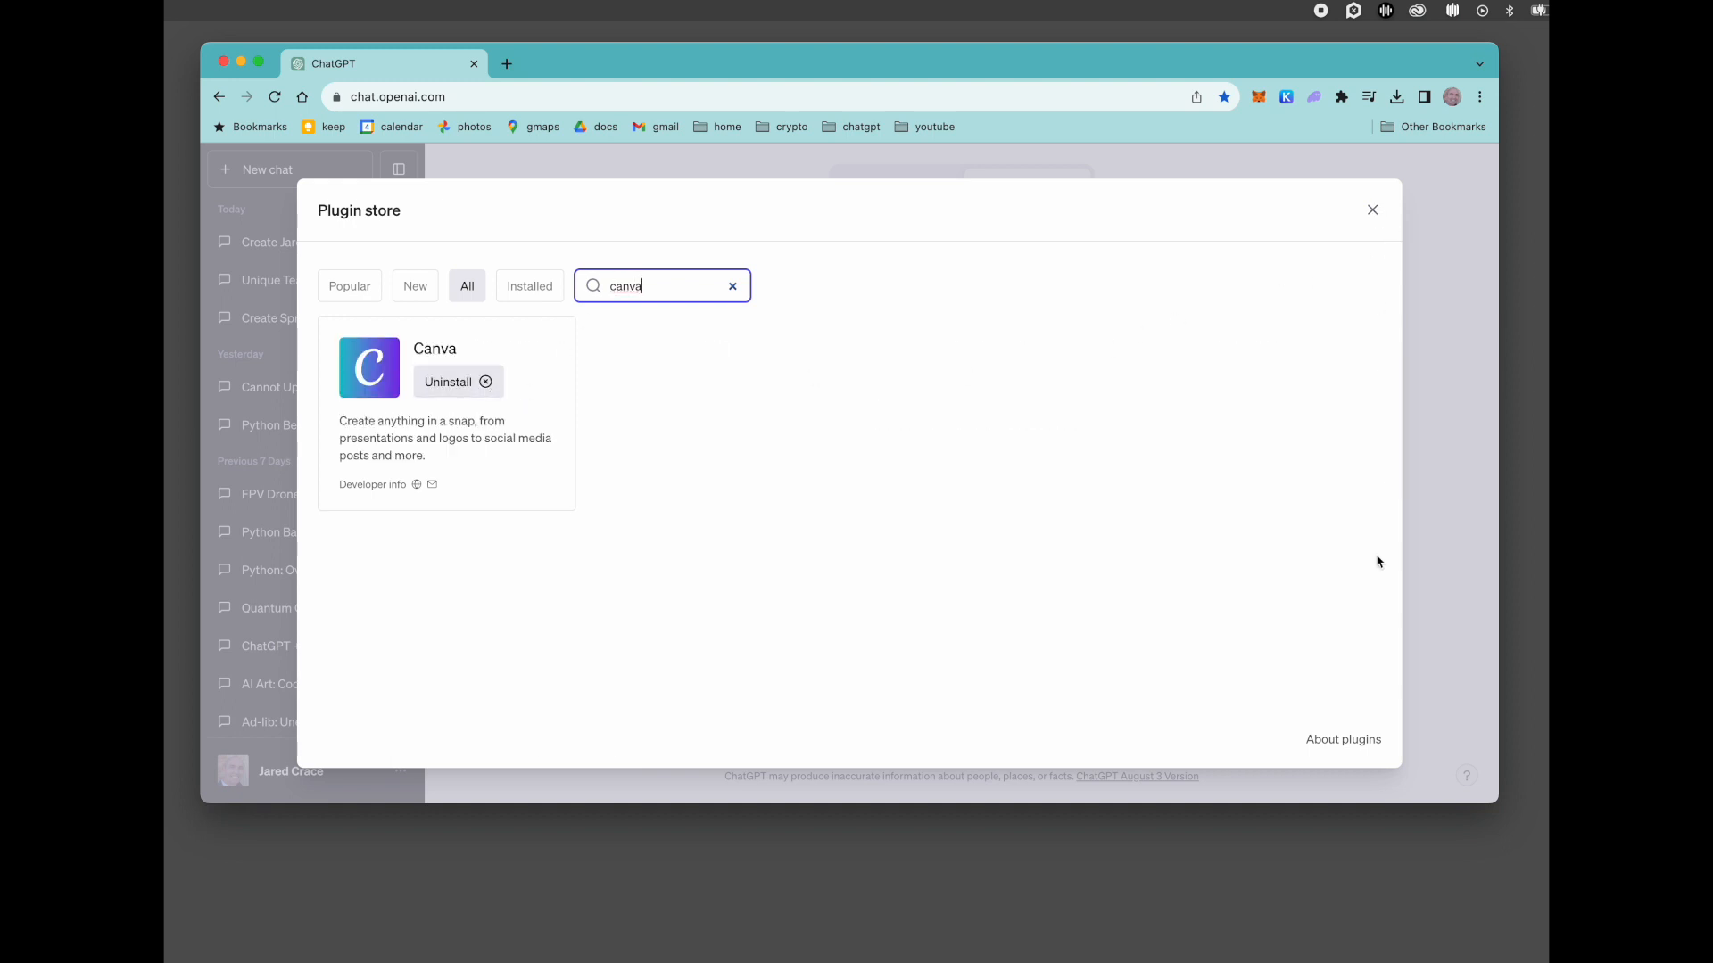
Read and acknowledge the About plugins notice, then close the Plugin store
click(1342, 739)
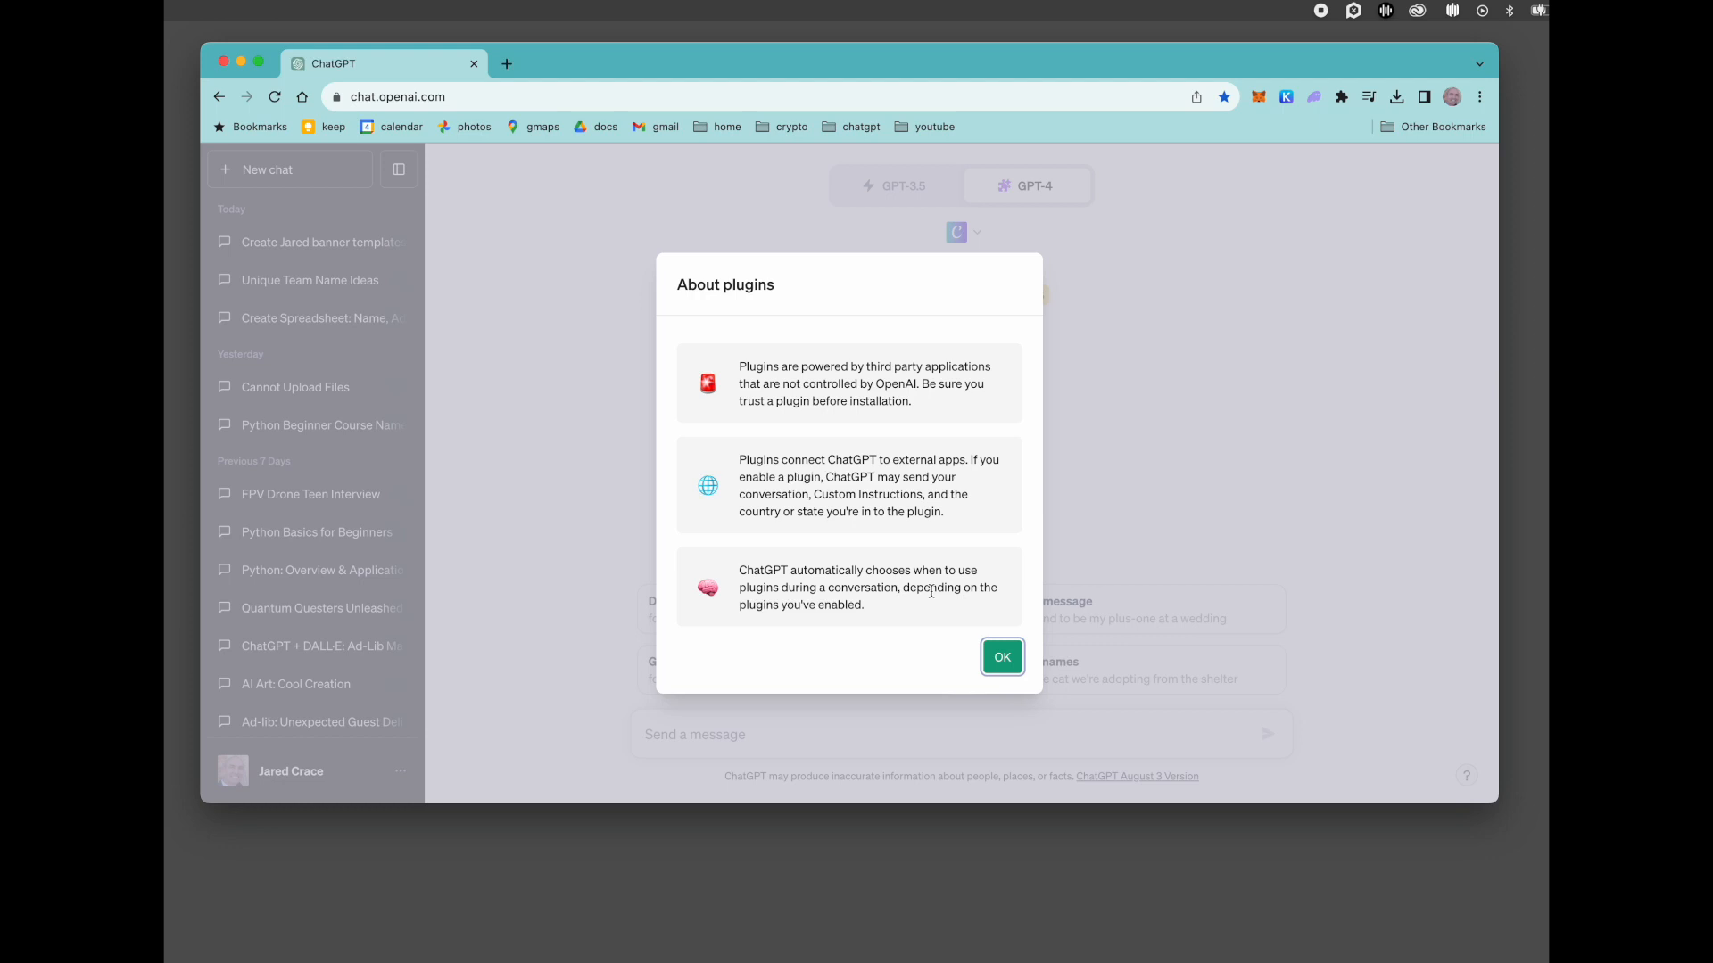
click(1001, 656)
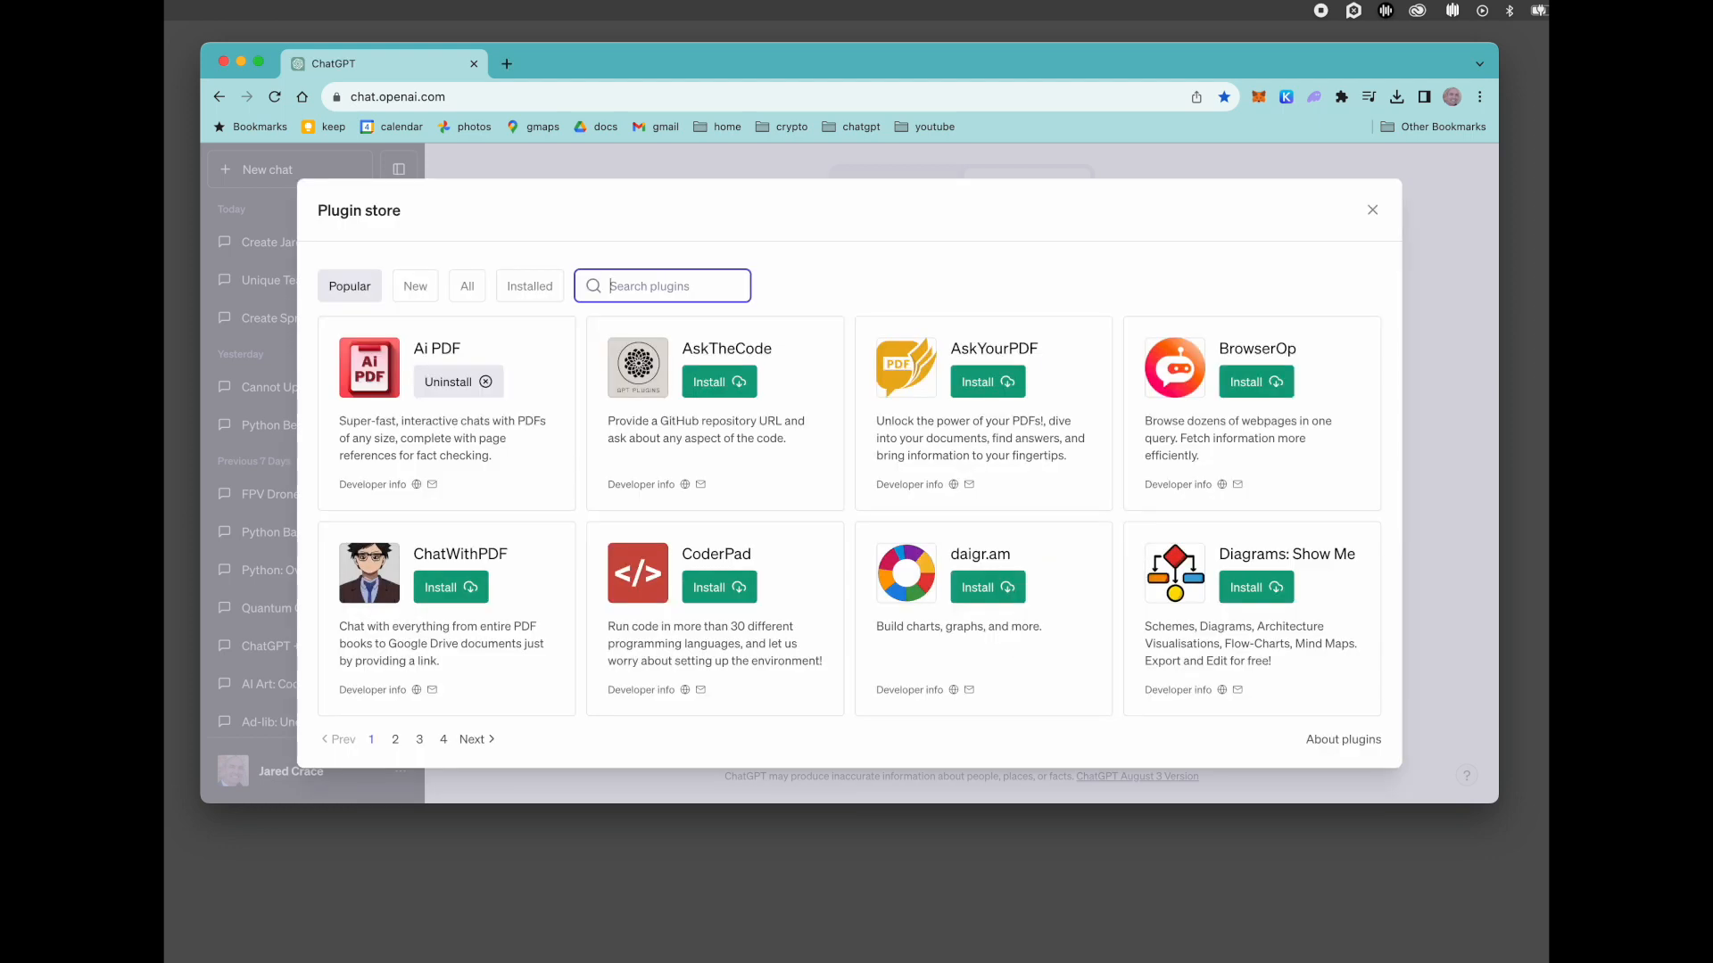
click(1372, 211)
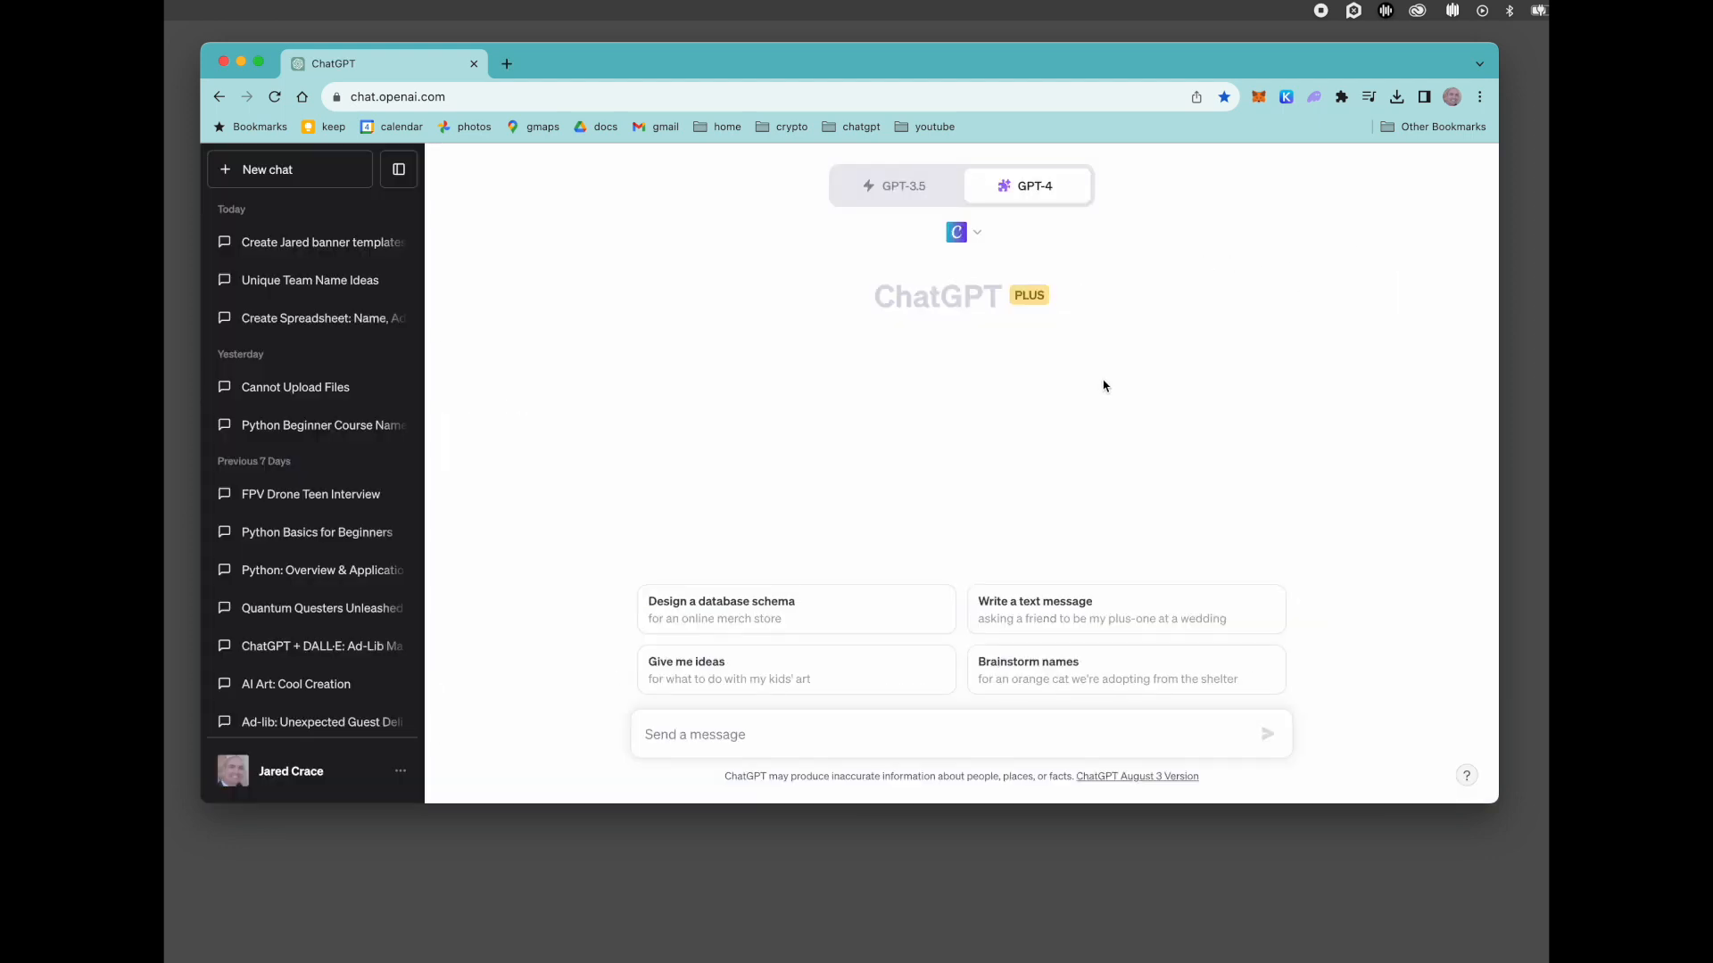
Begin a new GPT-4 message with the words 'please create'
click(962, 232)
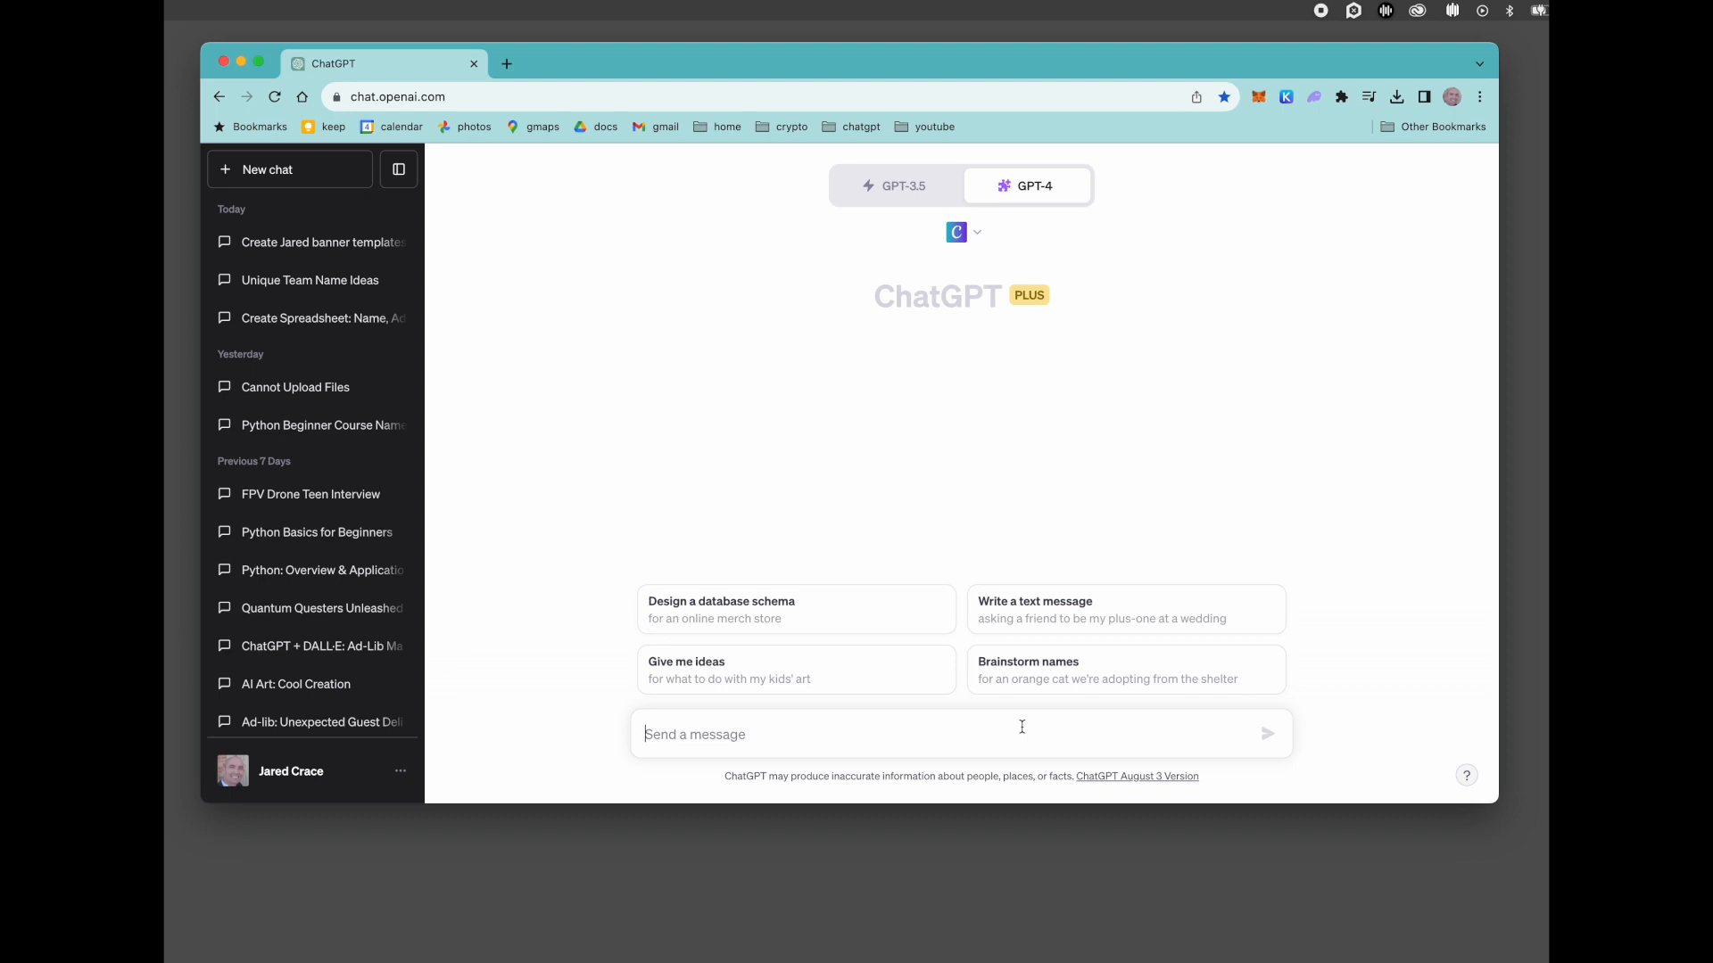
text(please create)
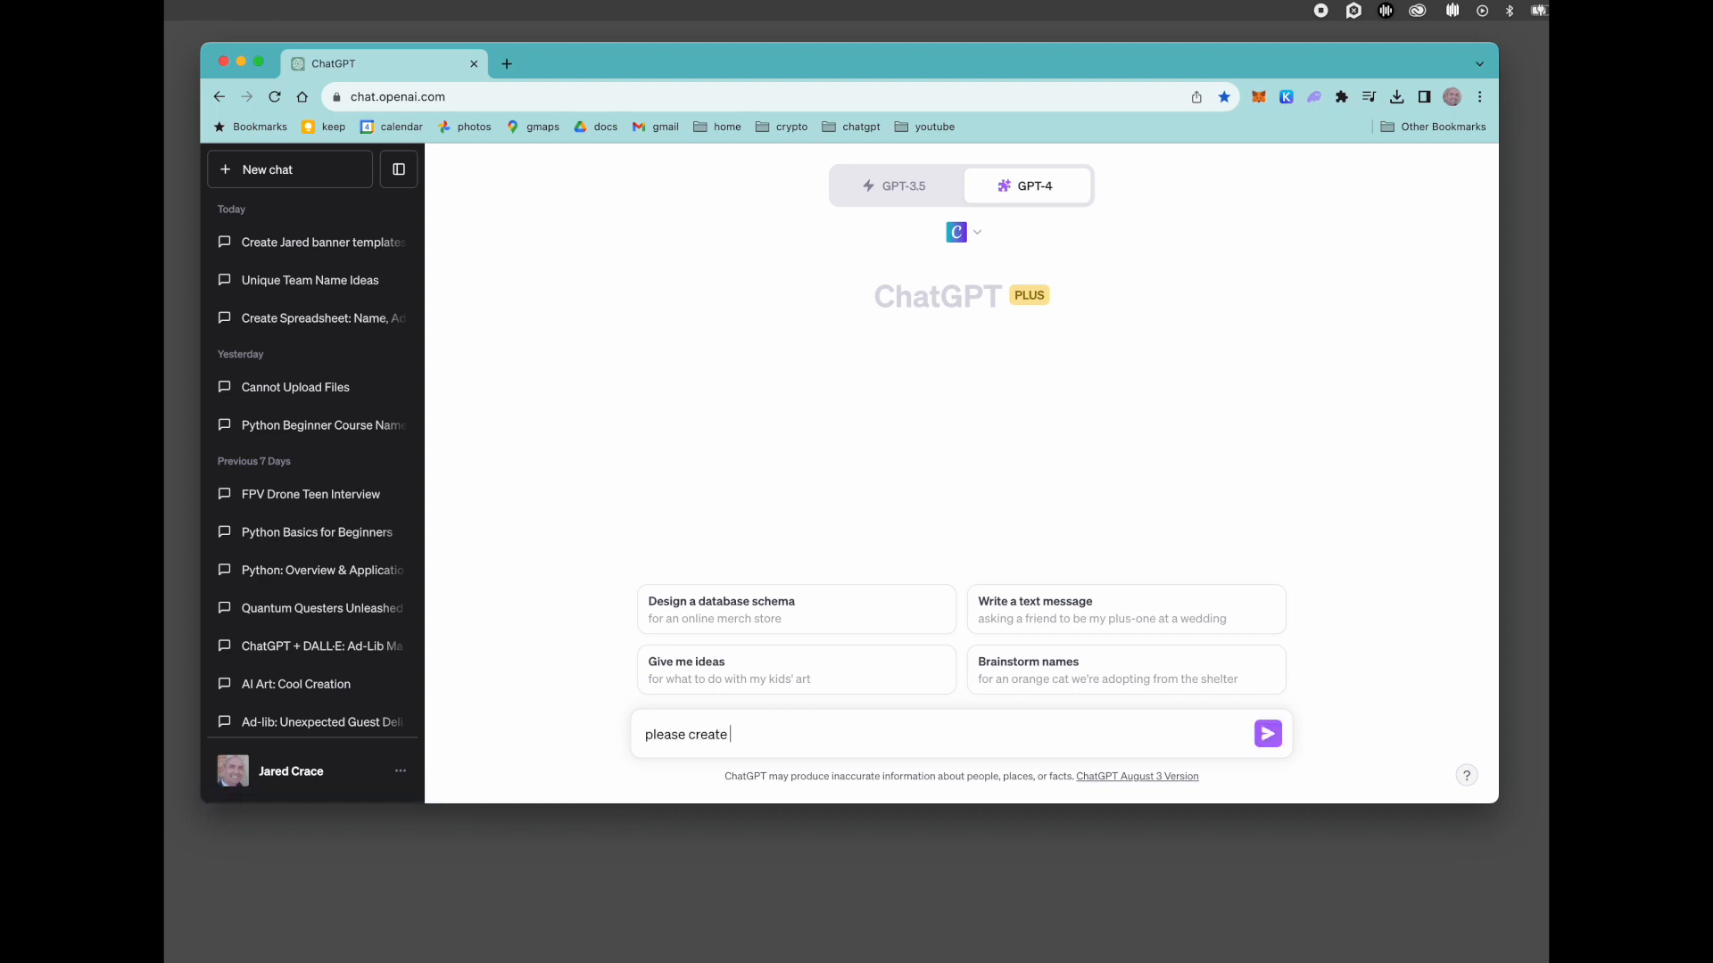
Send the prompt 'please create a futuristic facebook post design for my son'
click(1267, 734)
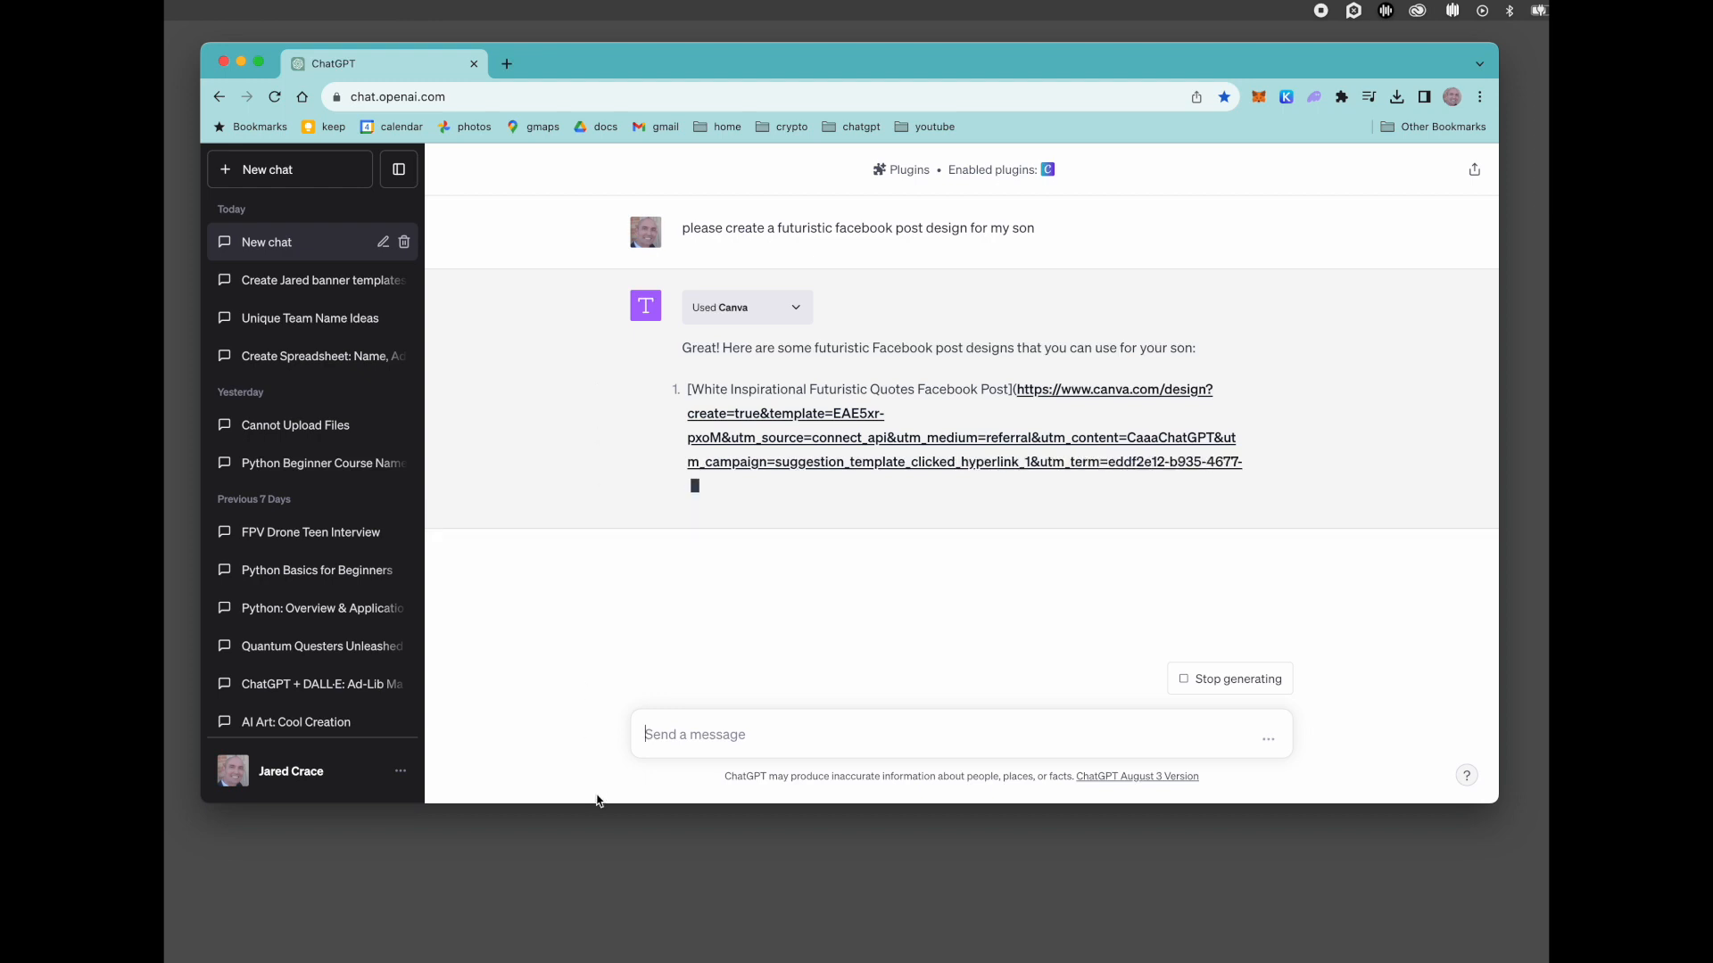
scroll(down, 3)
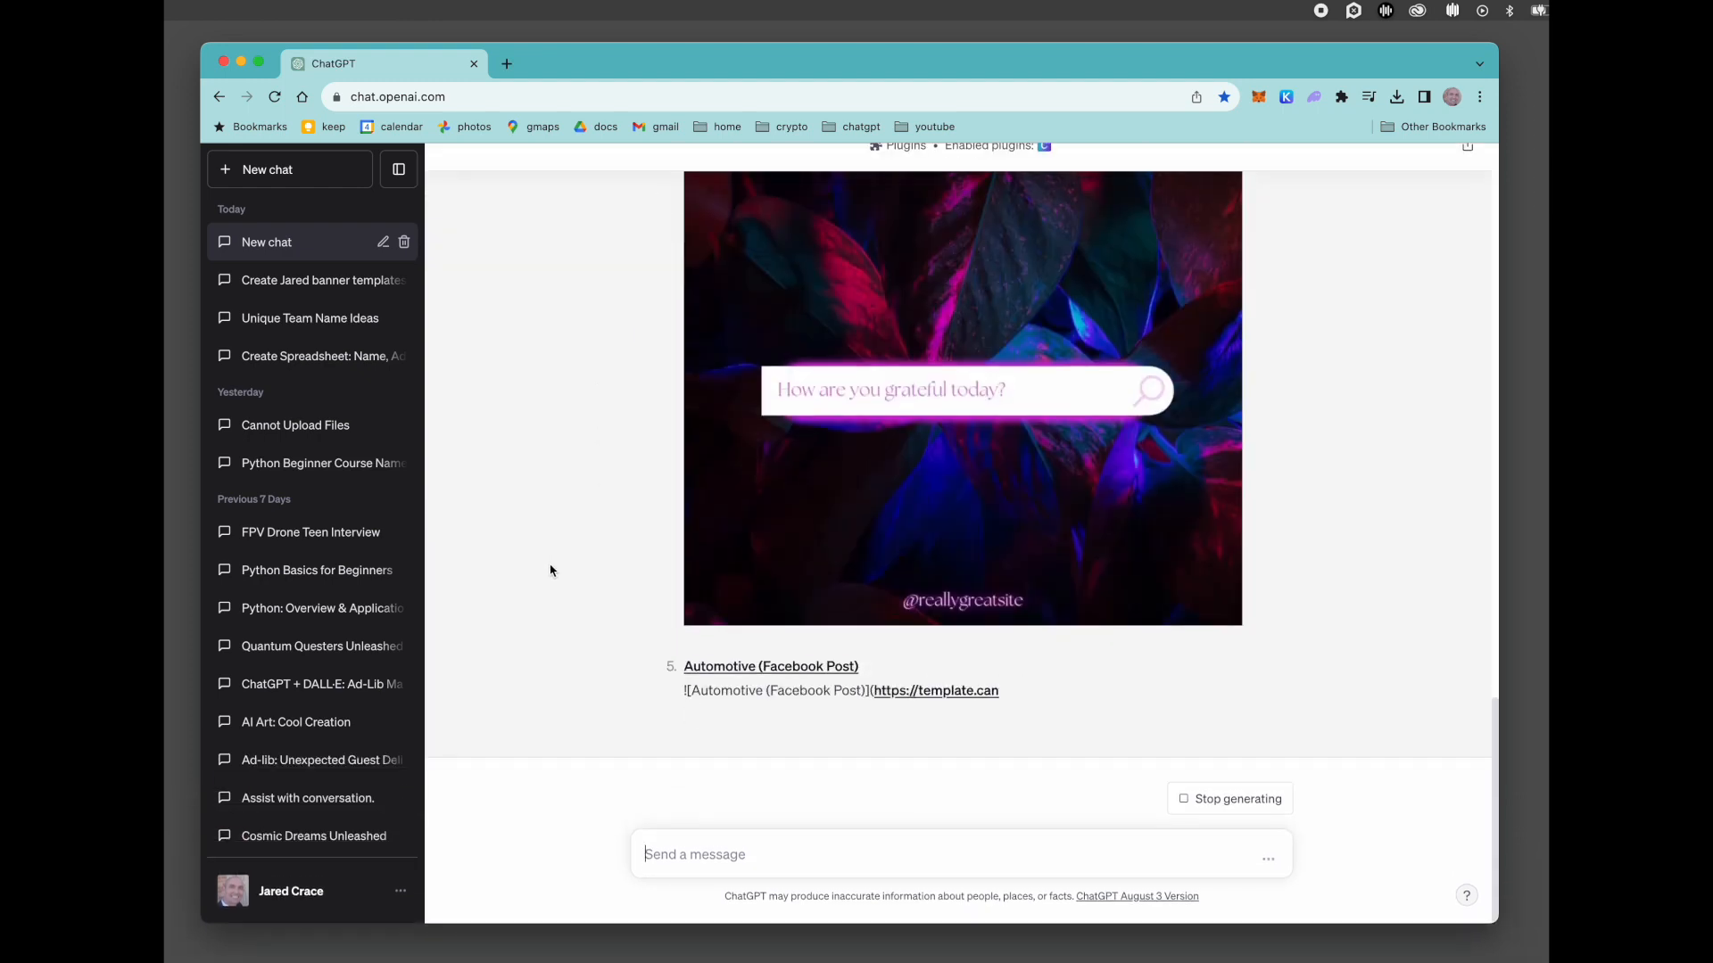
scroll(down, 3)
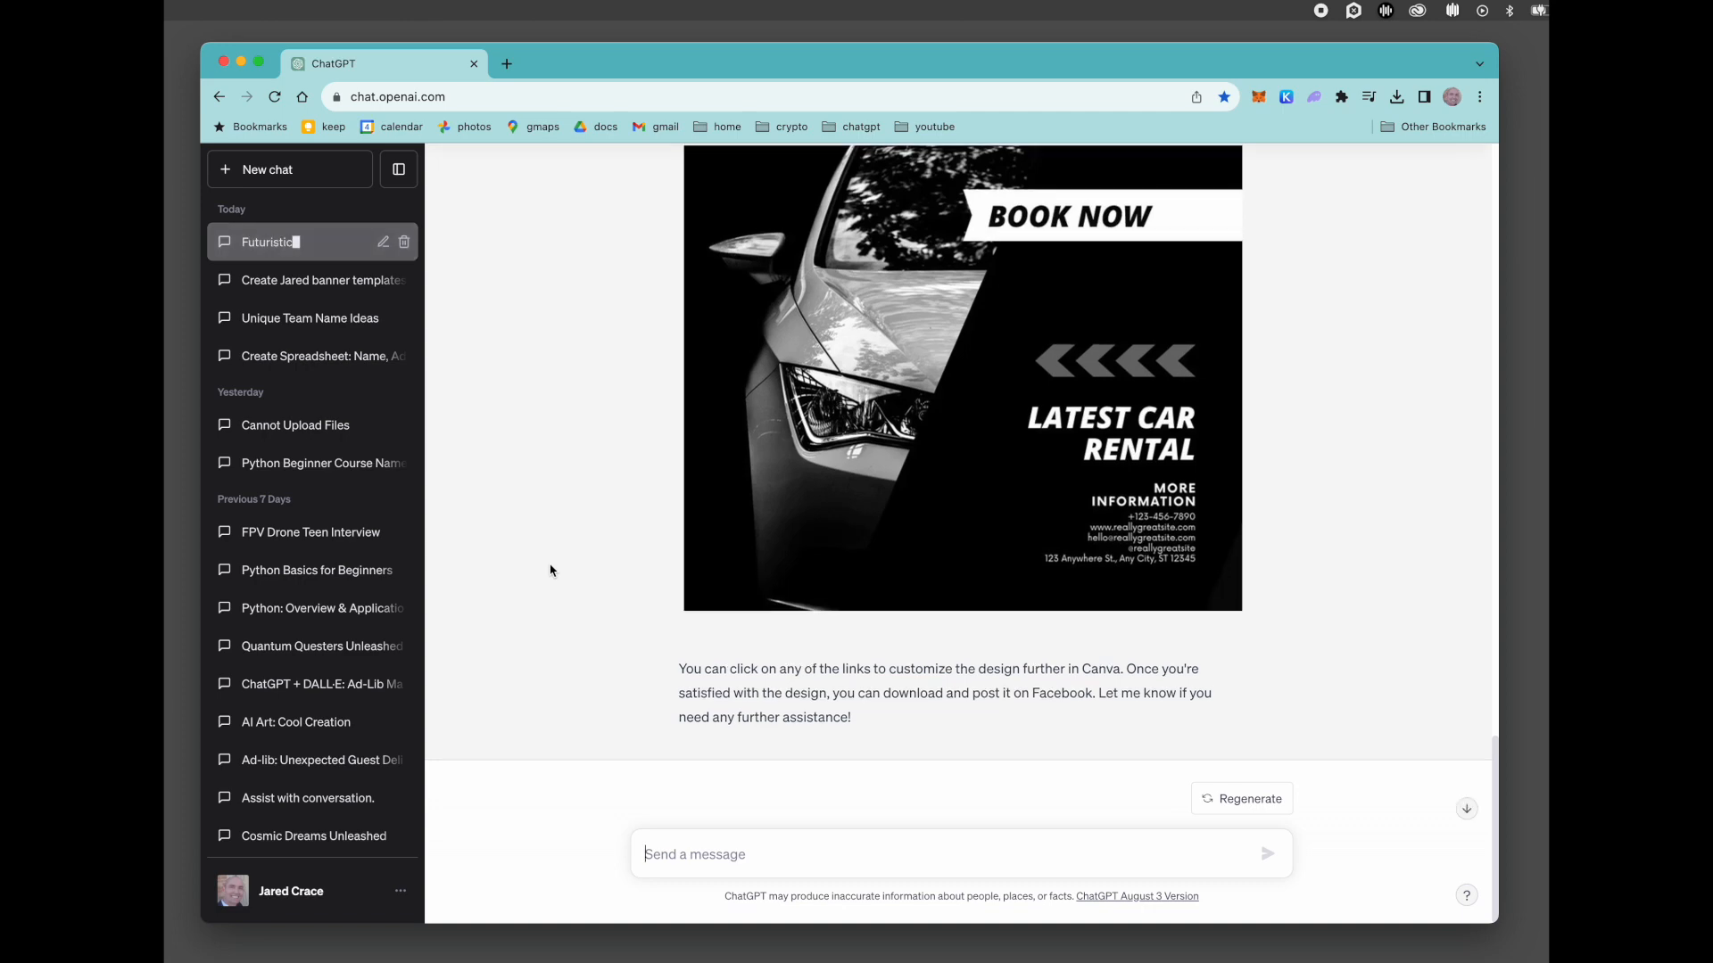
scroll(up, 3)
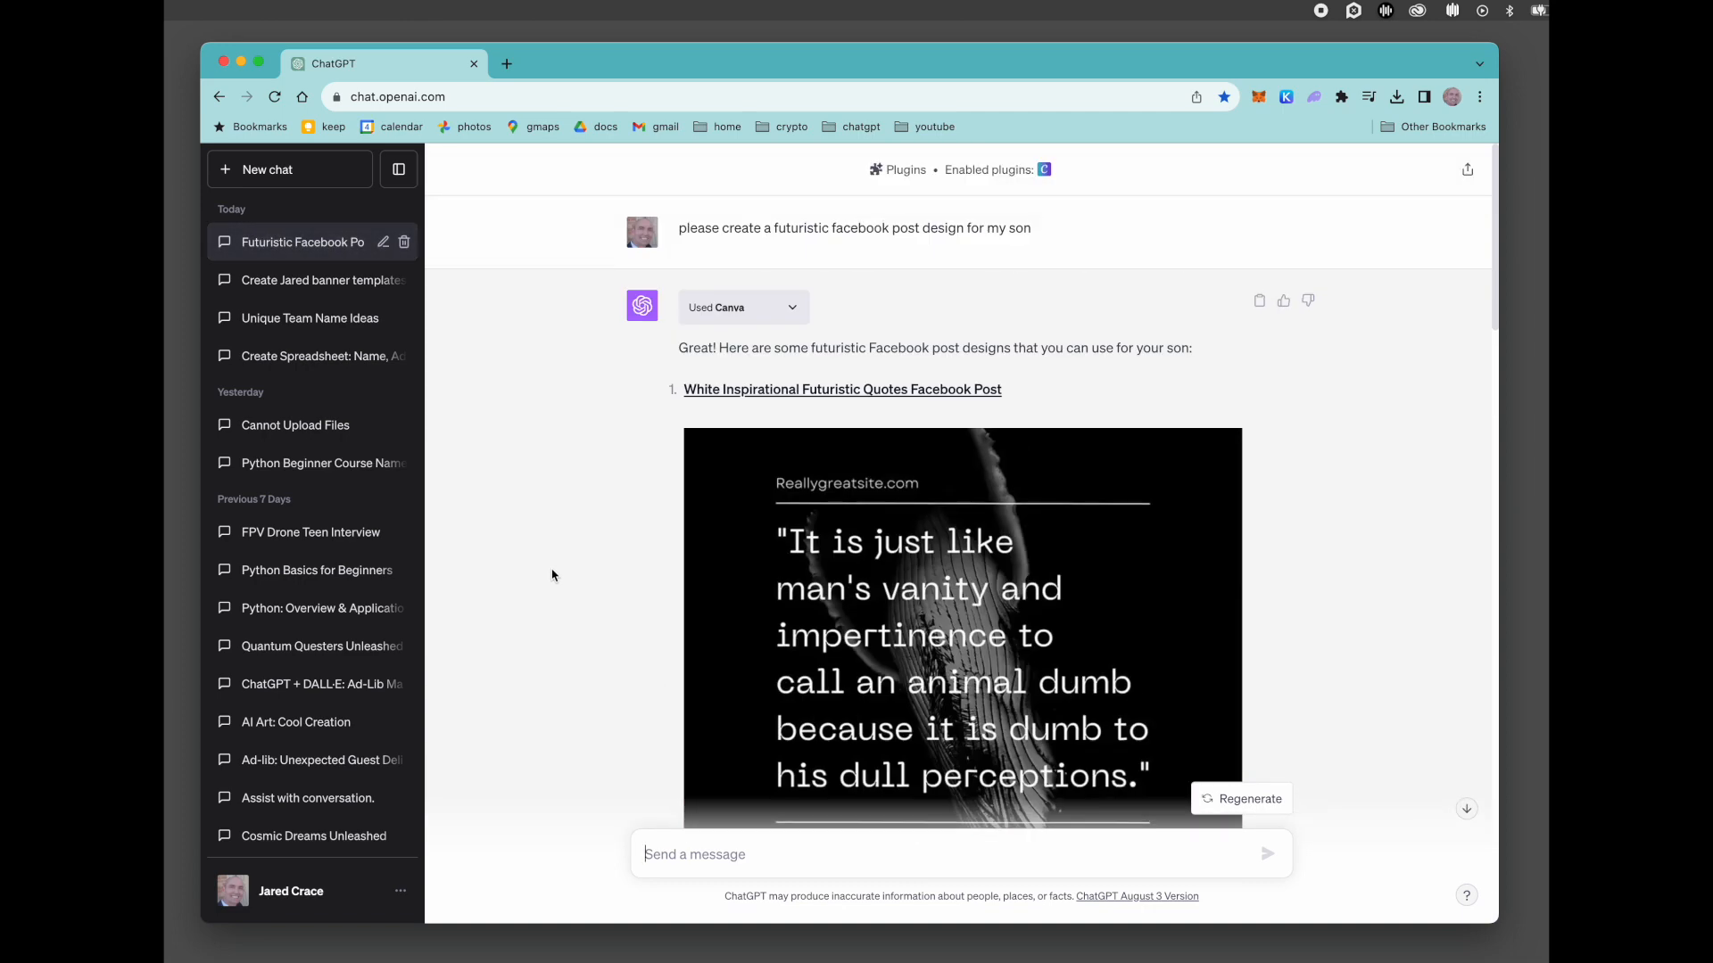
scroll(down, 3)
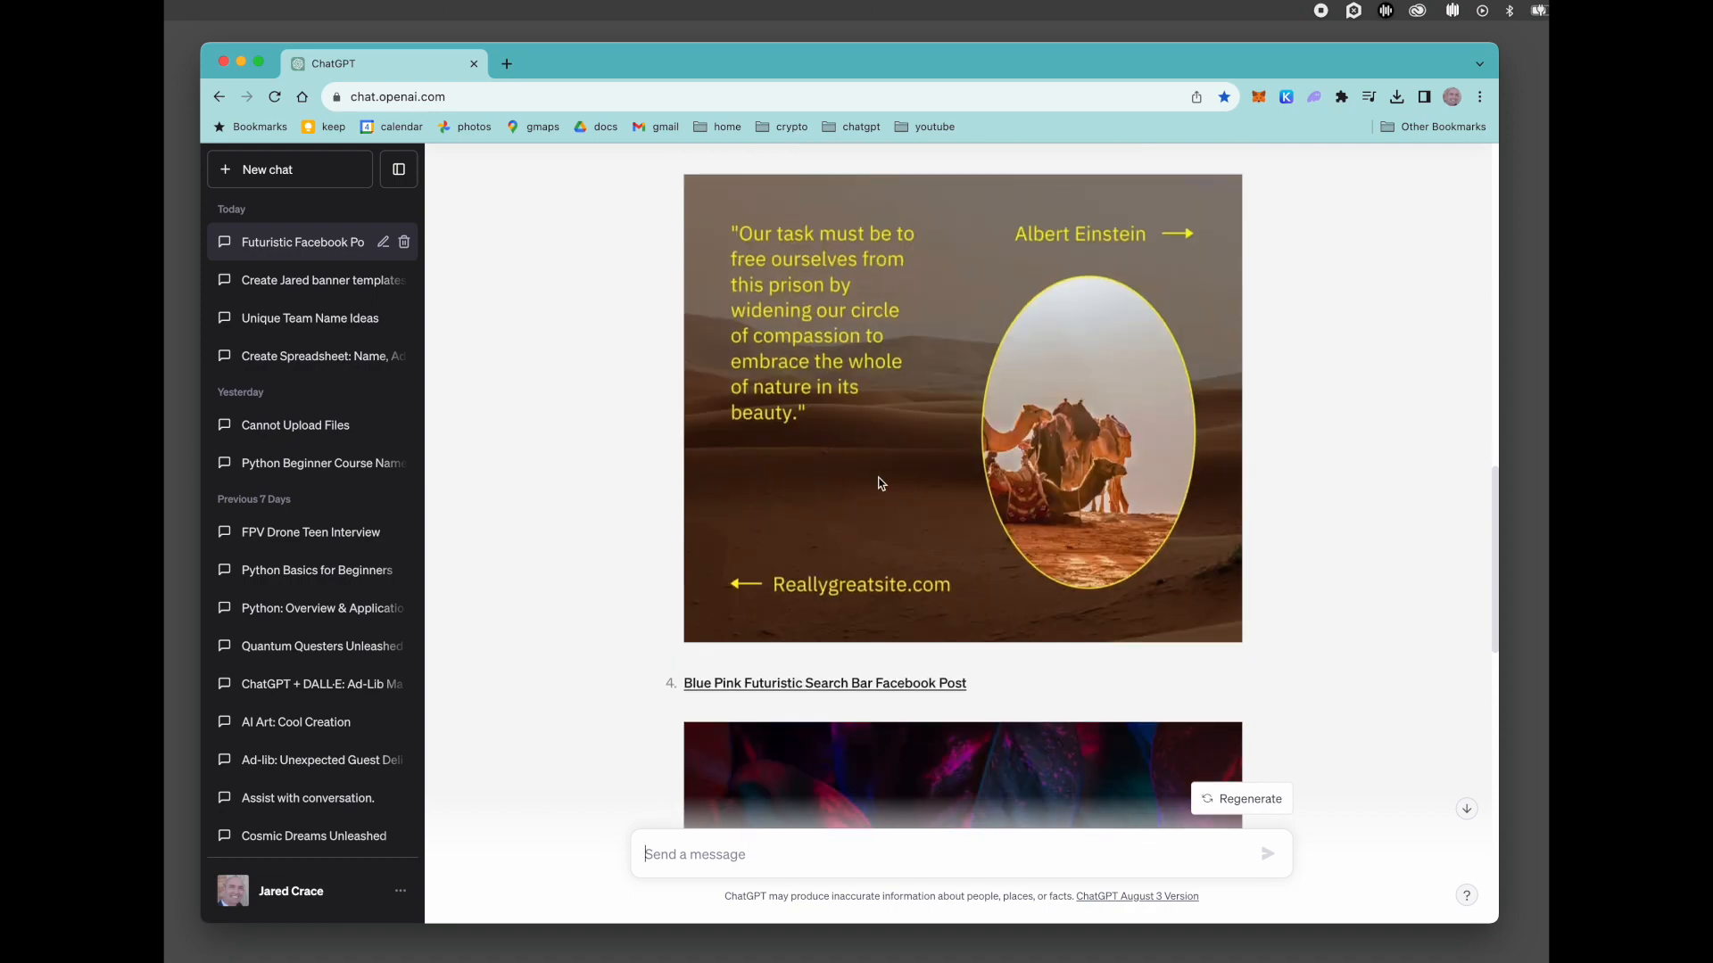
mouse_move(1056, 385)
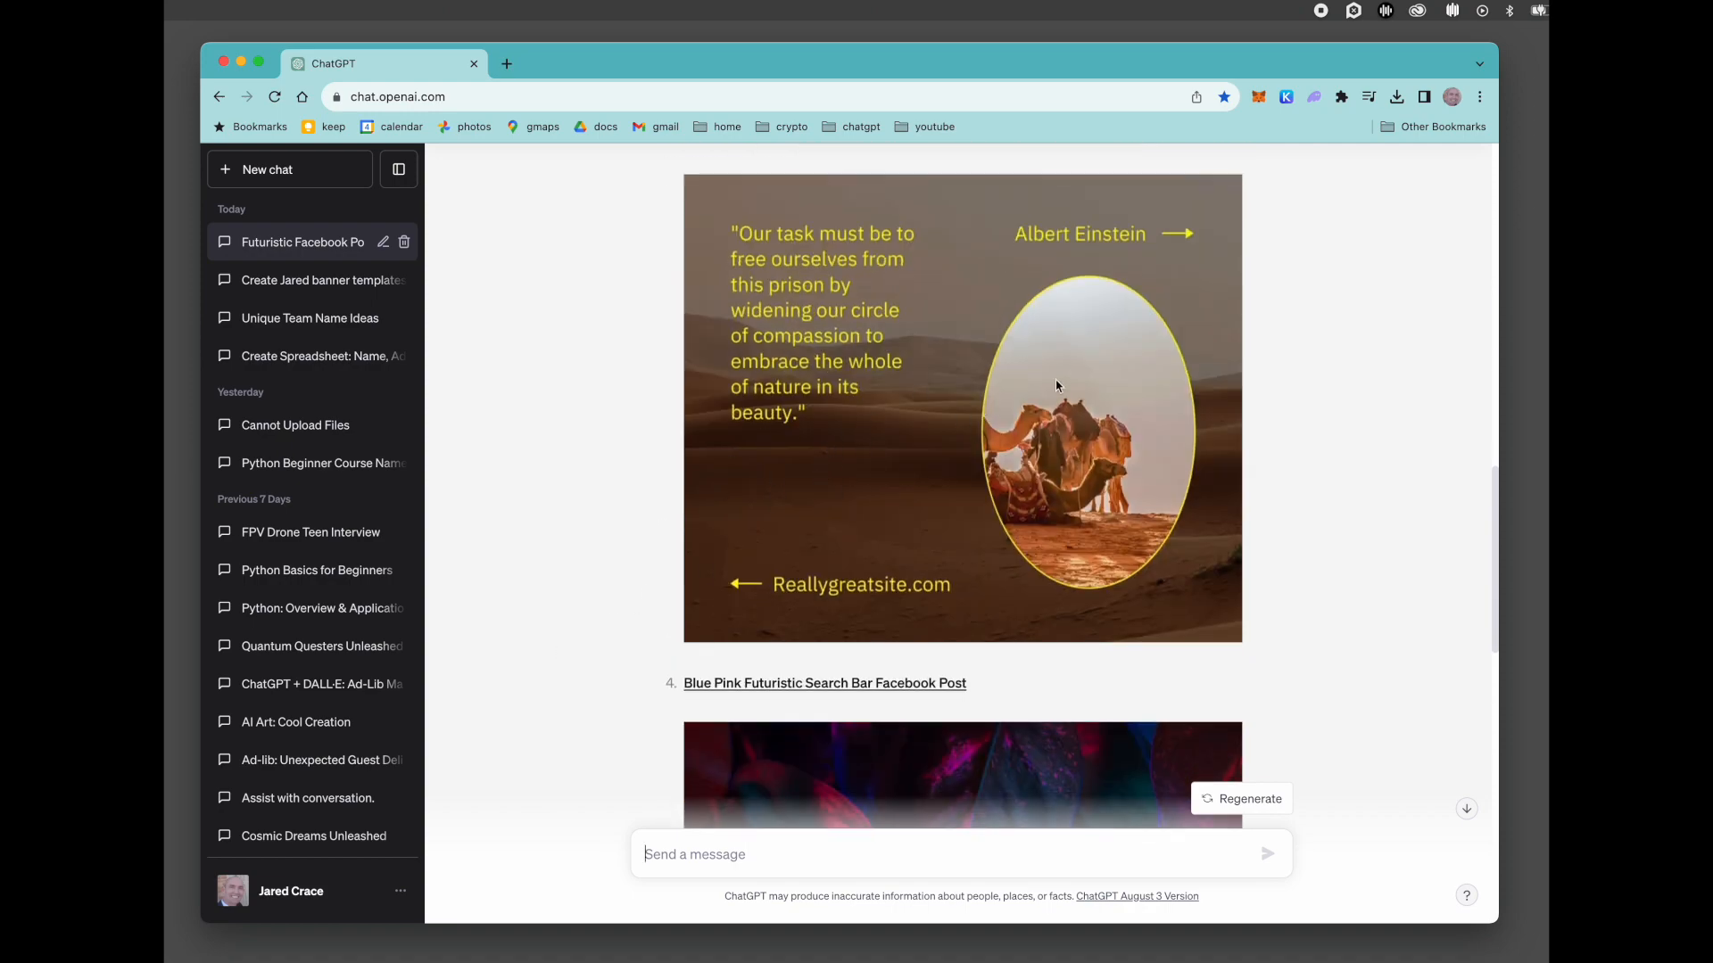
scroll(down, 3)
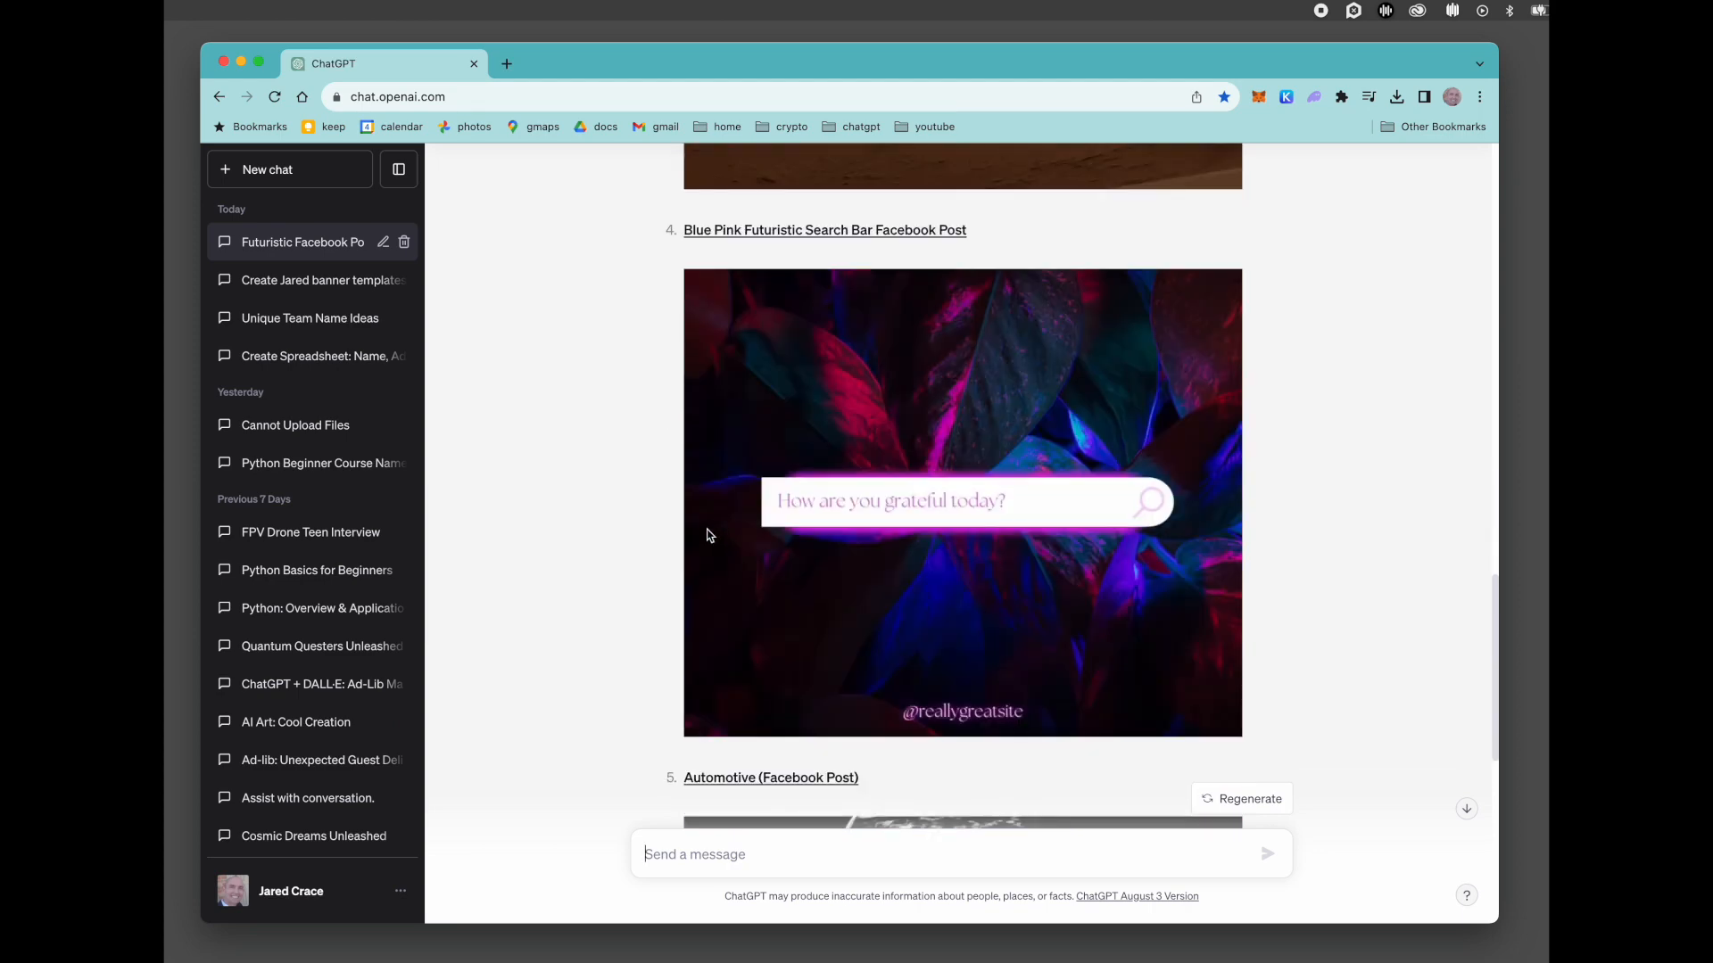
scroll(down, 3)
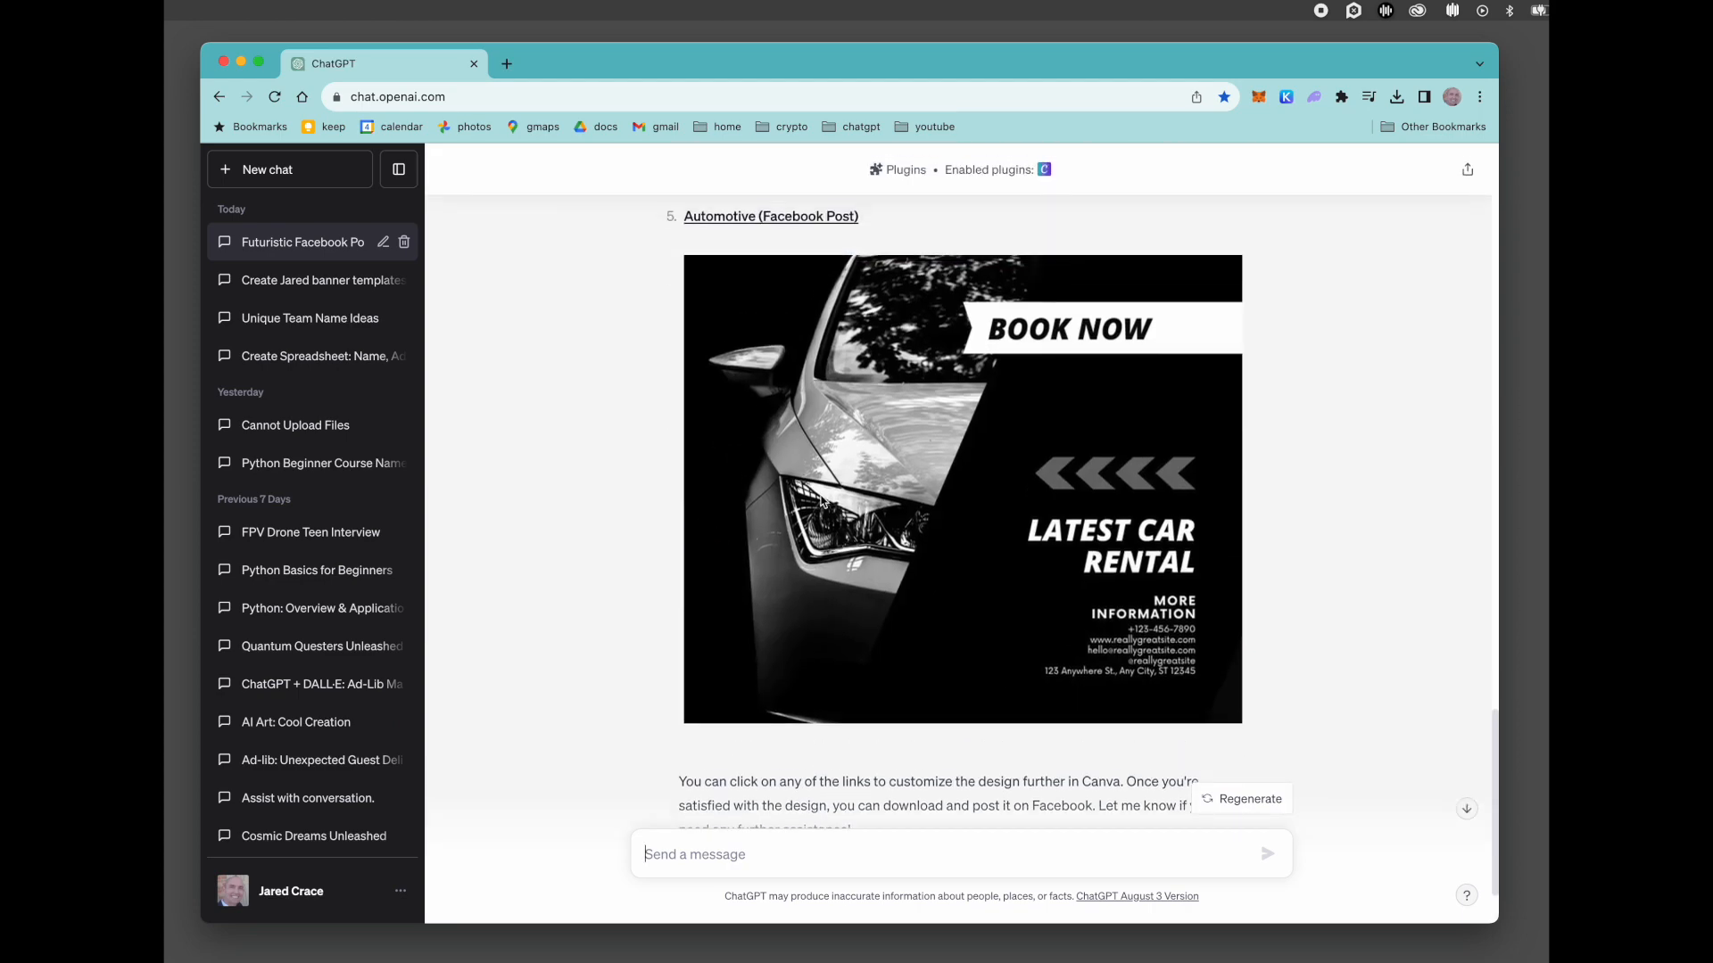
mouse_move(751, 499)
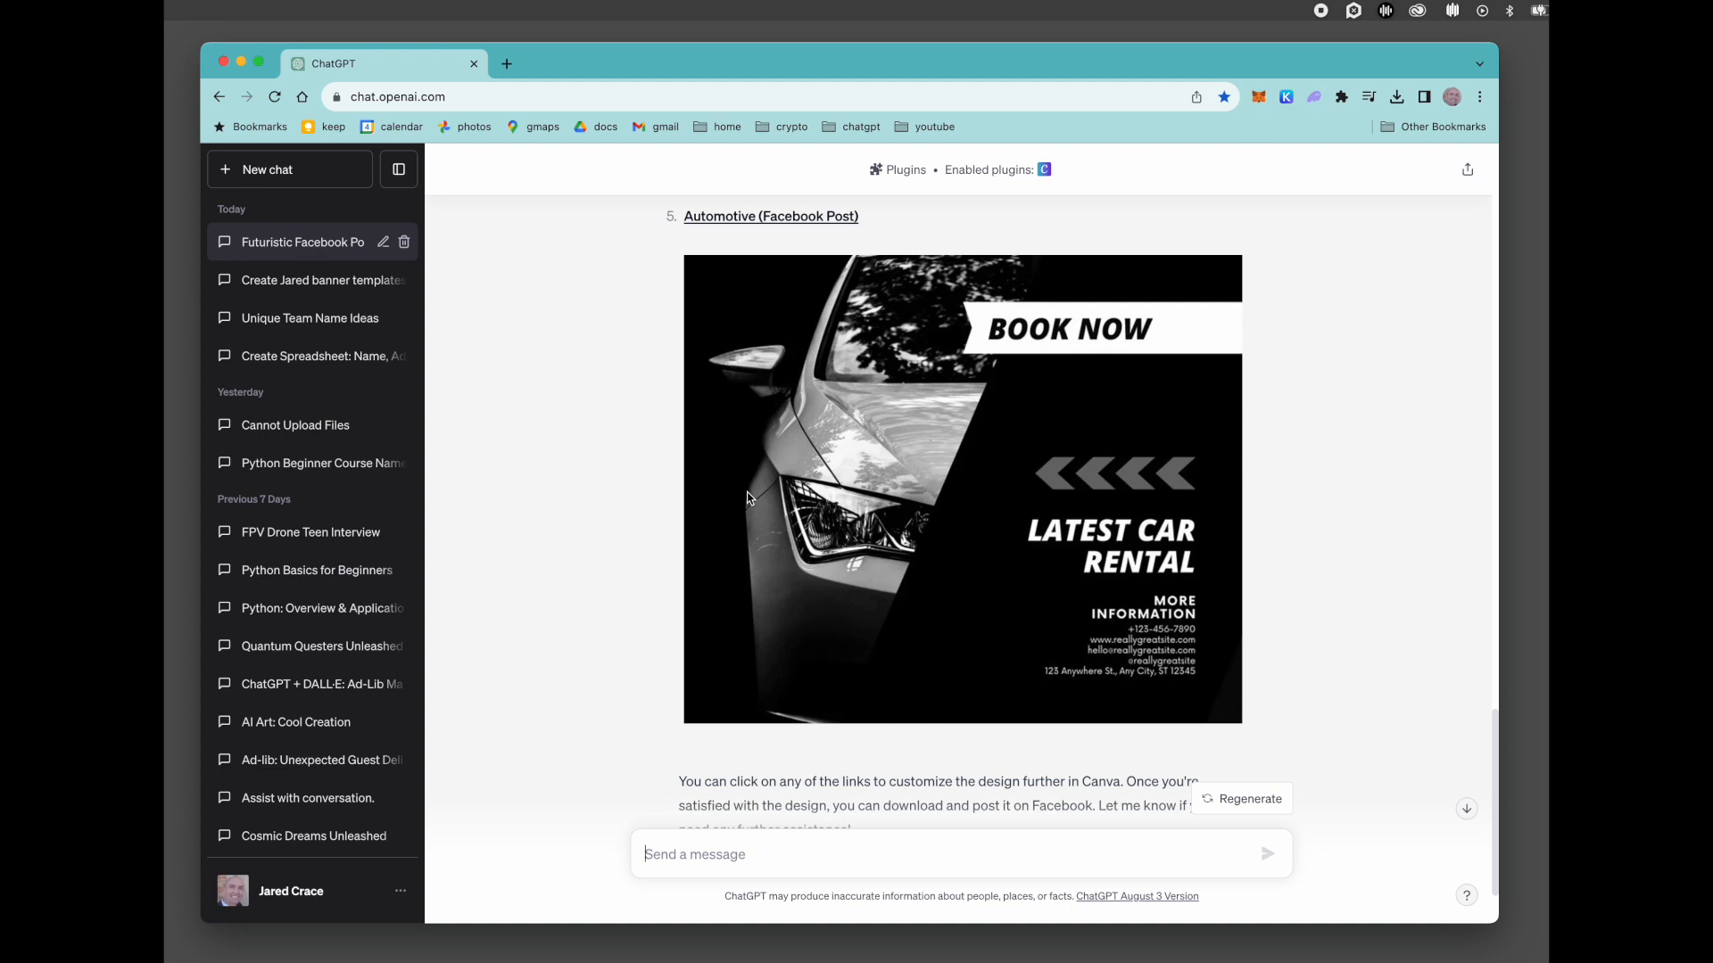
mouse_move(953, 470)
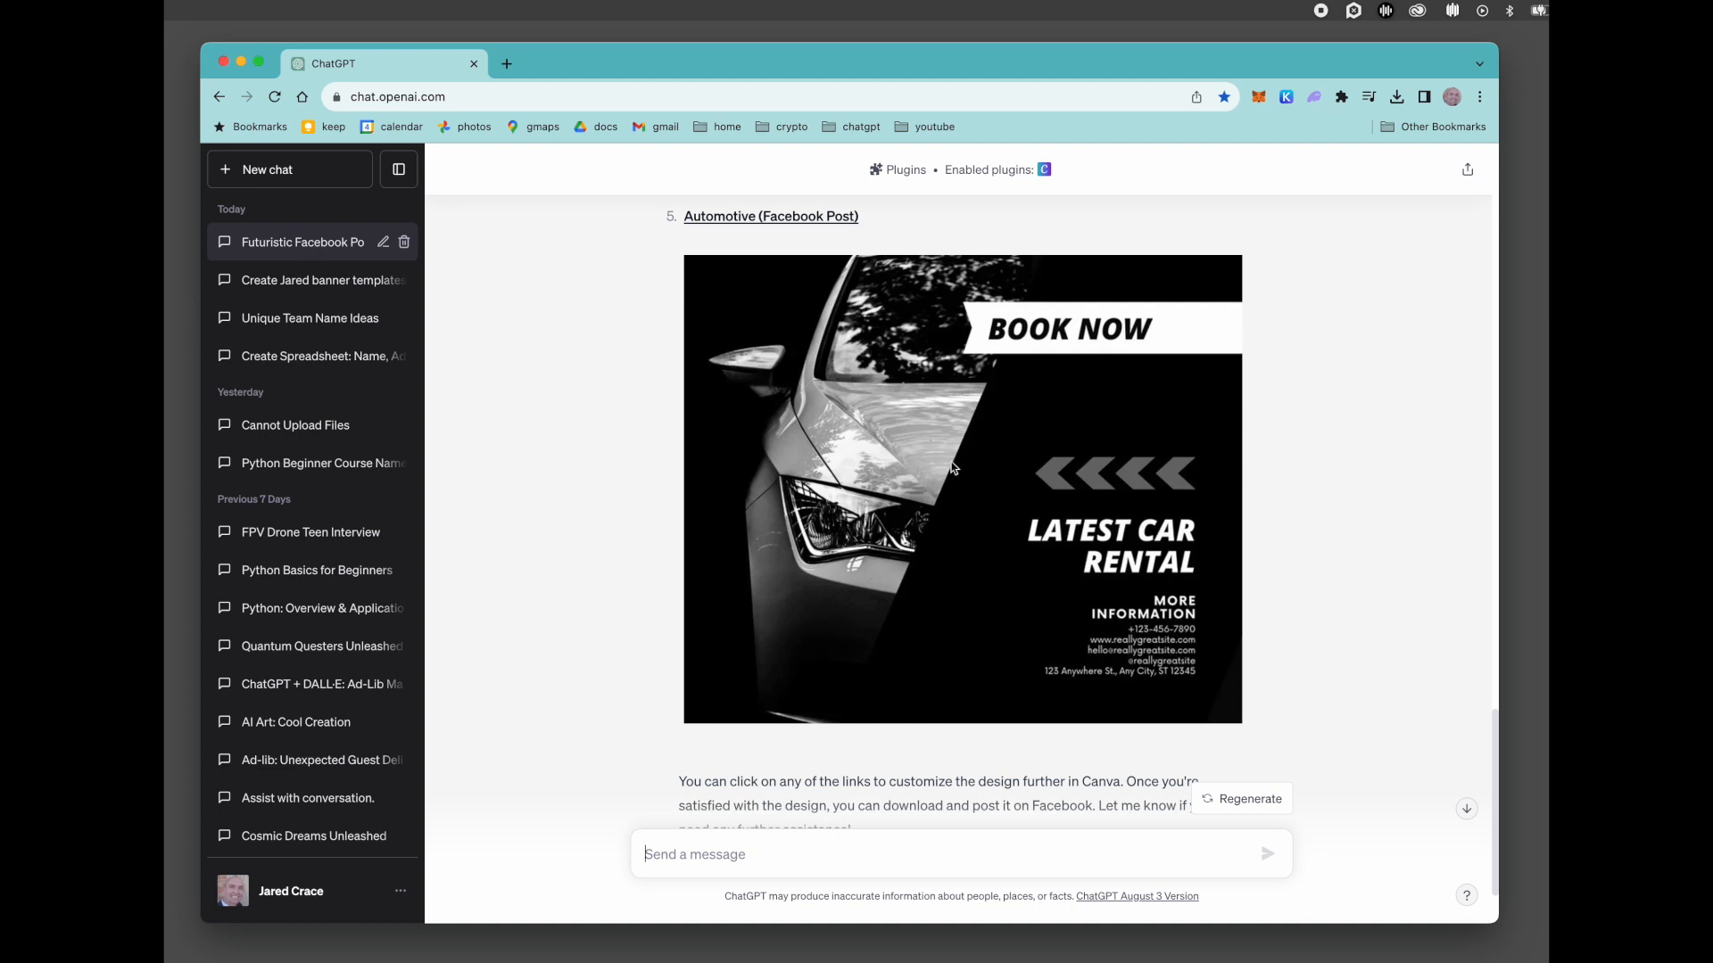
mouse_move(912, 503)
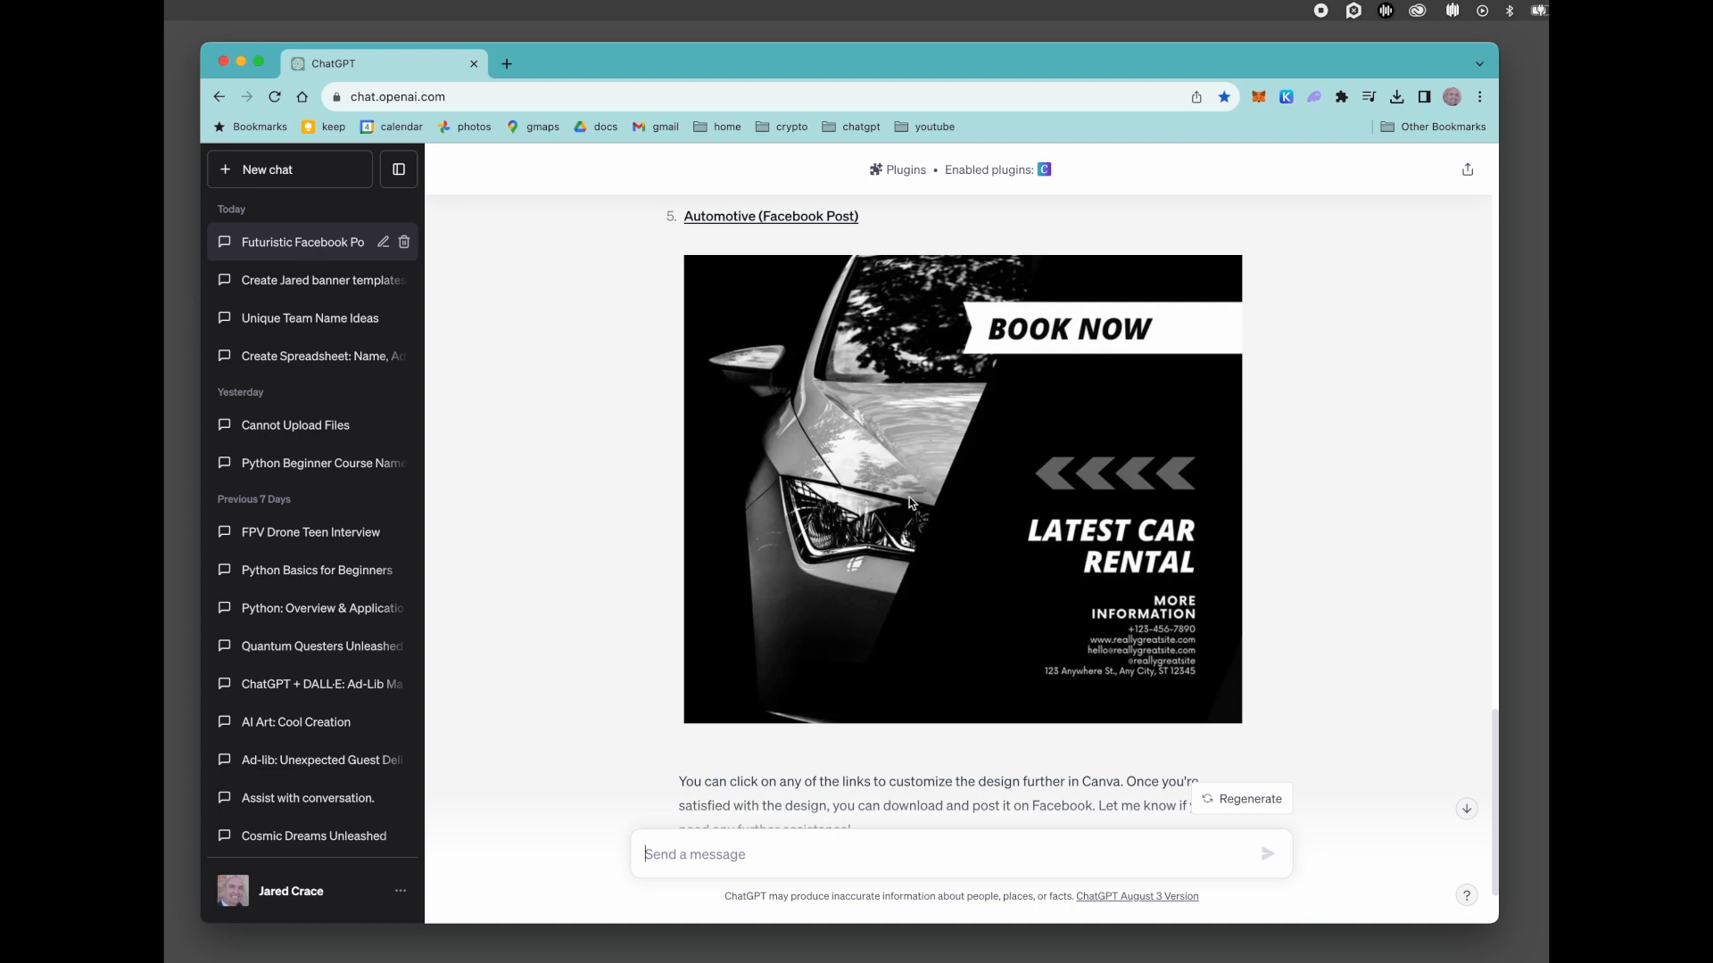
scroll(up, 3)
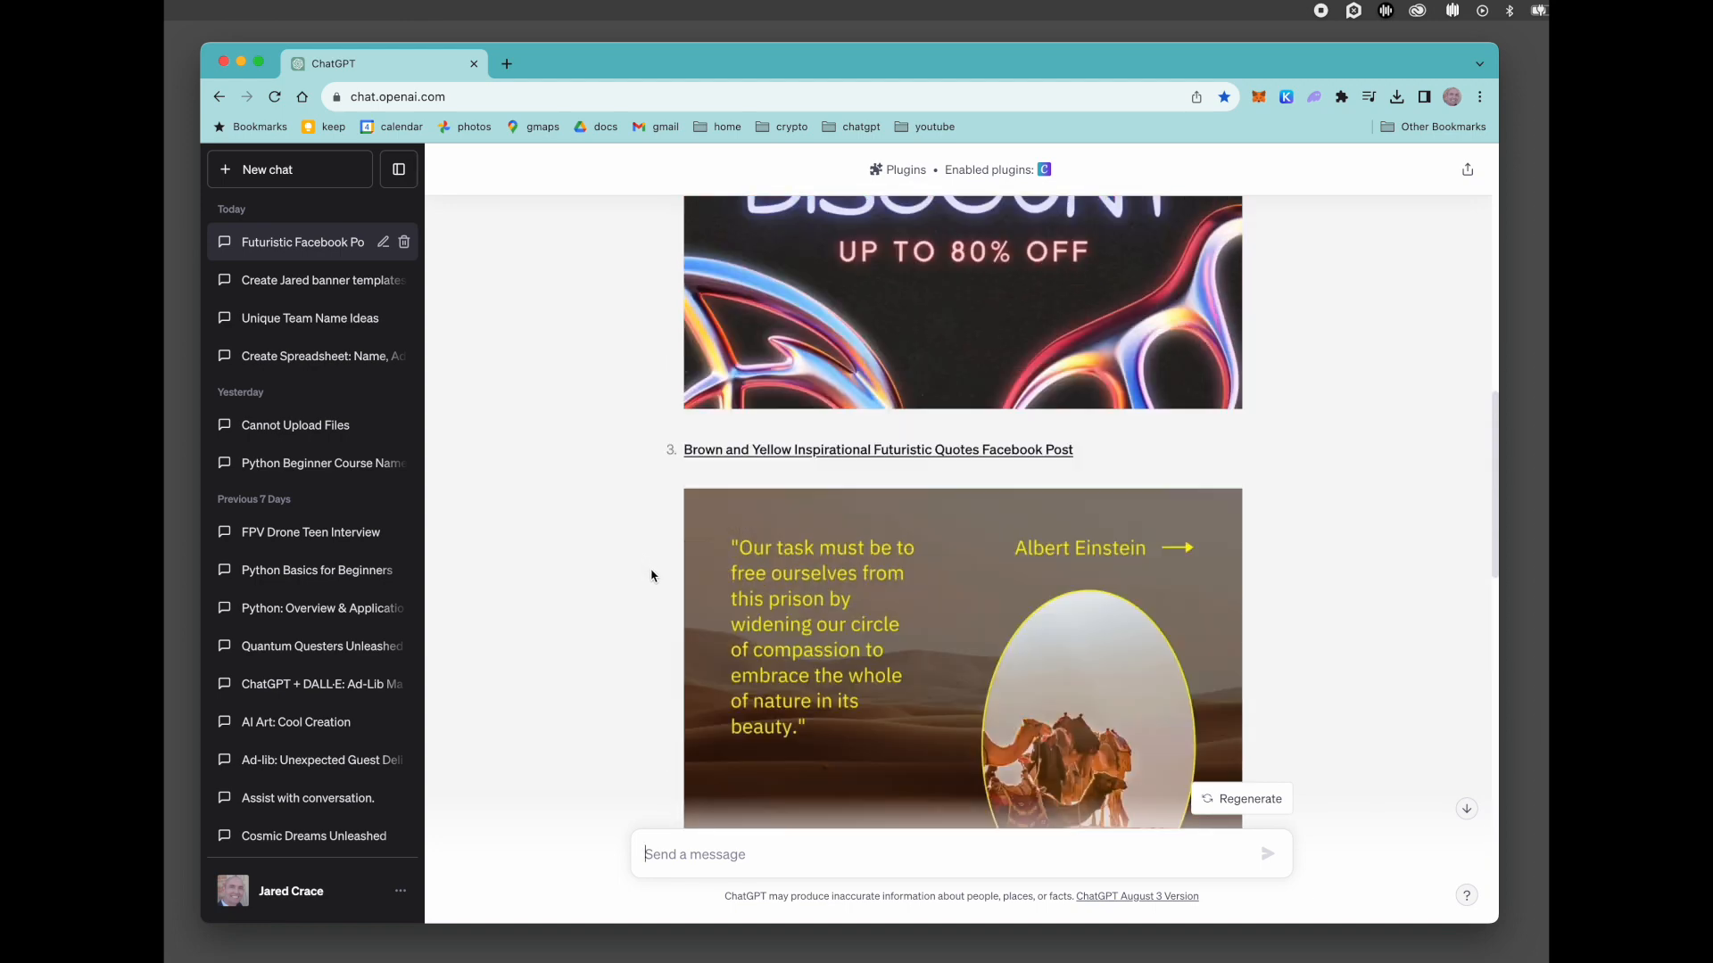
scroll(up, 3)
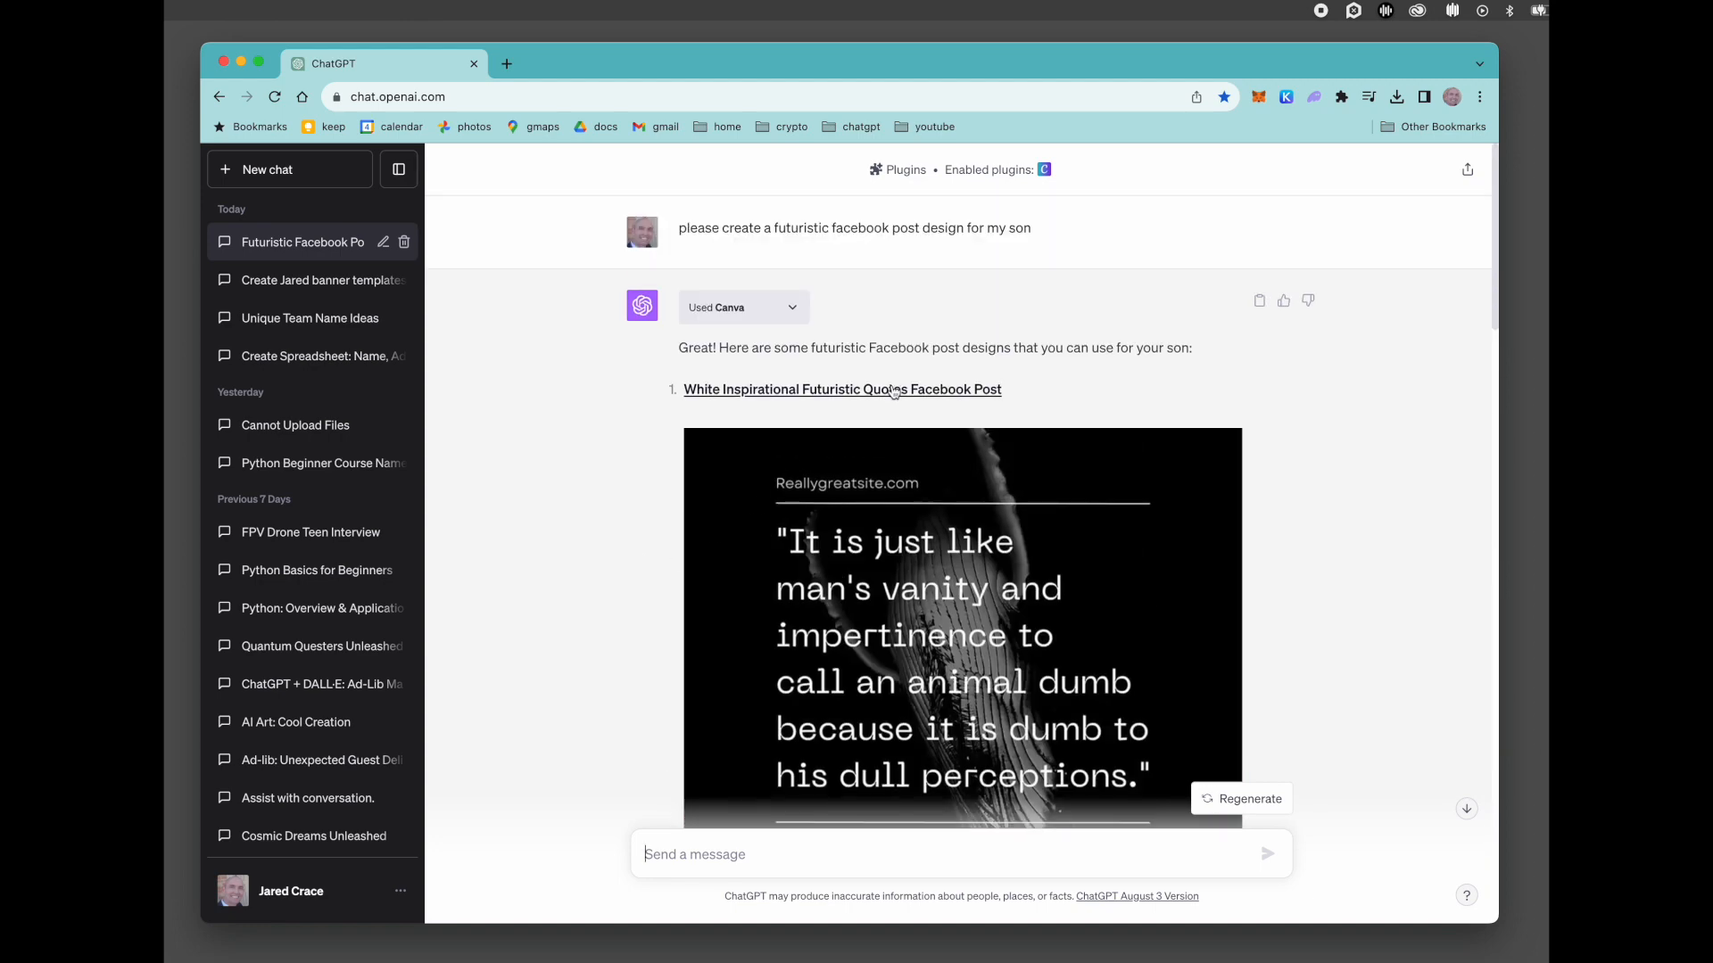
Open the Red Black Chrome discount post in Canva and select its headline text to replace with 'JARED'
click(840, 389)
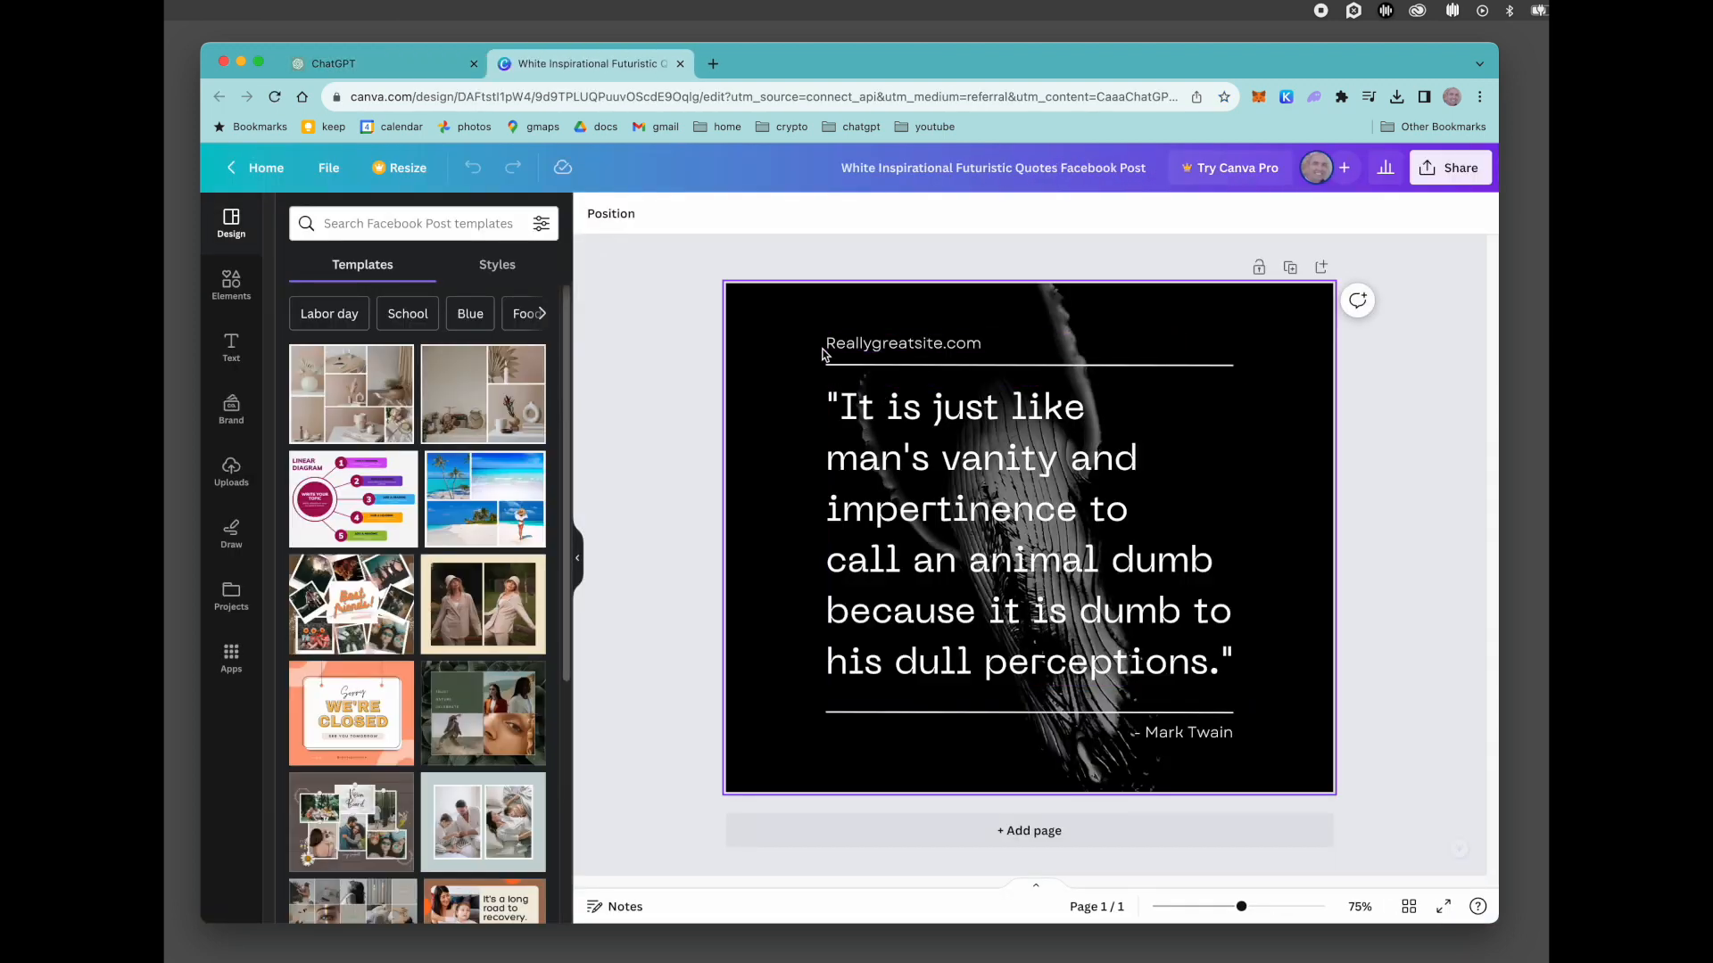
click(1027, 535)
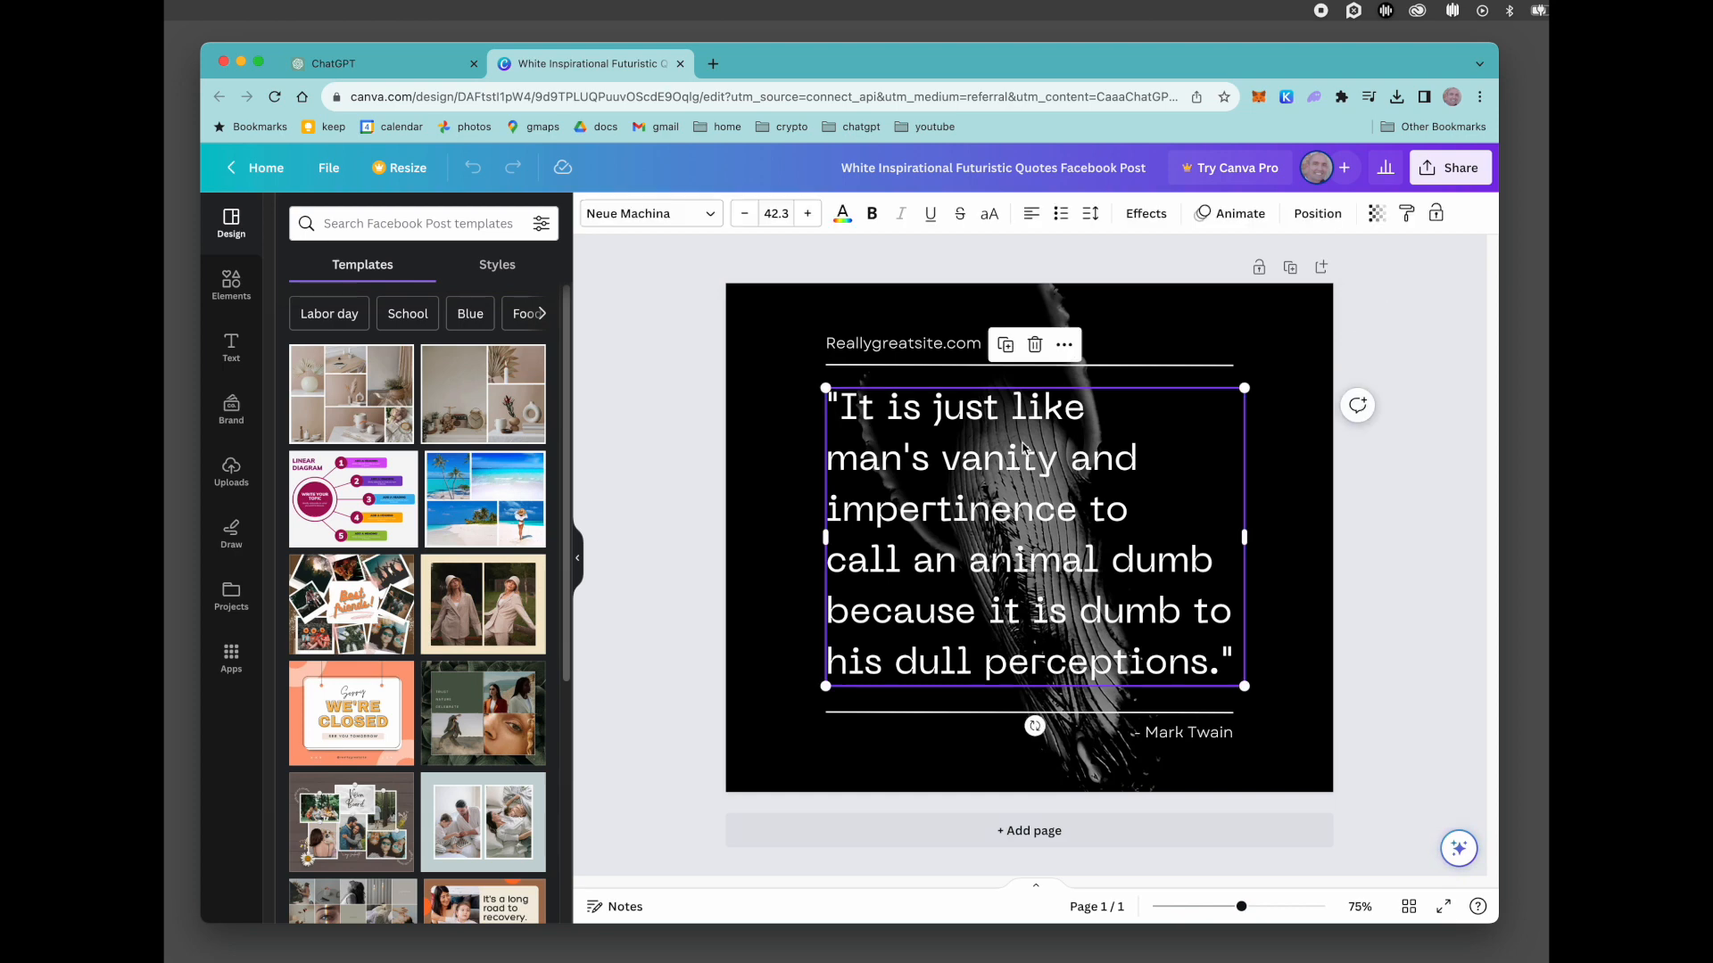
drag(826, 459, 1117, 509)
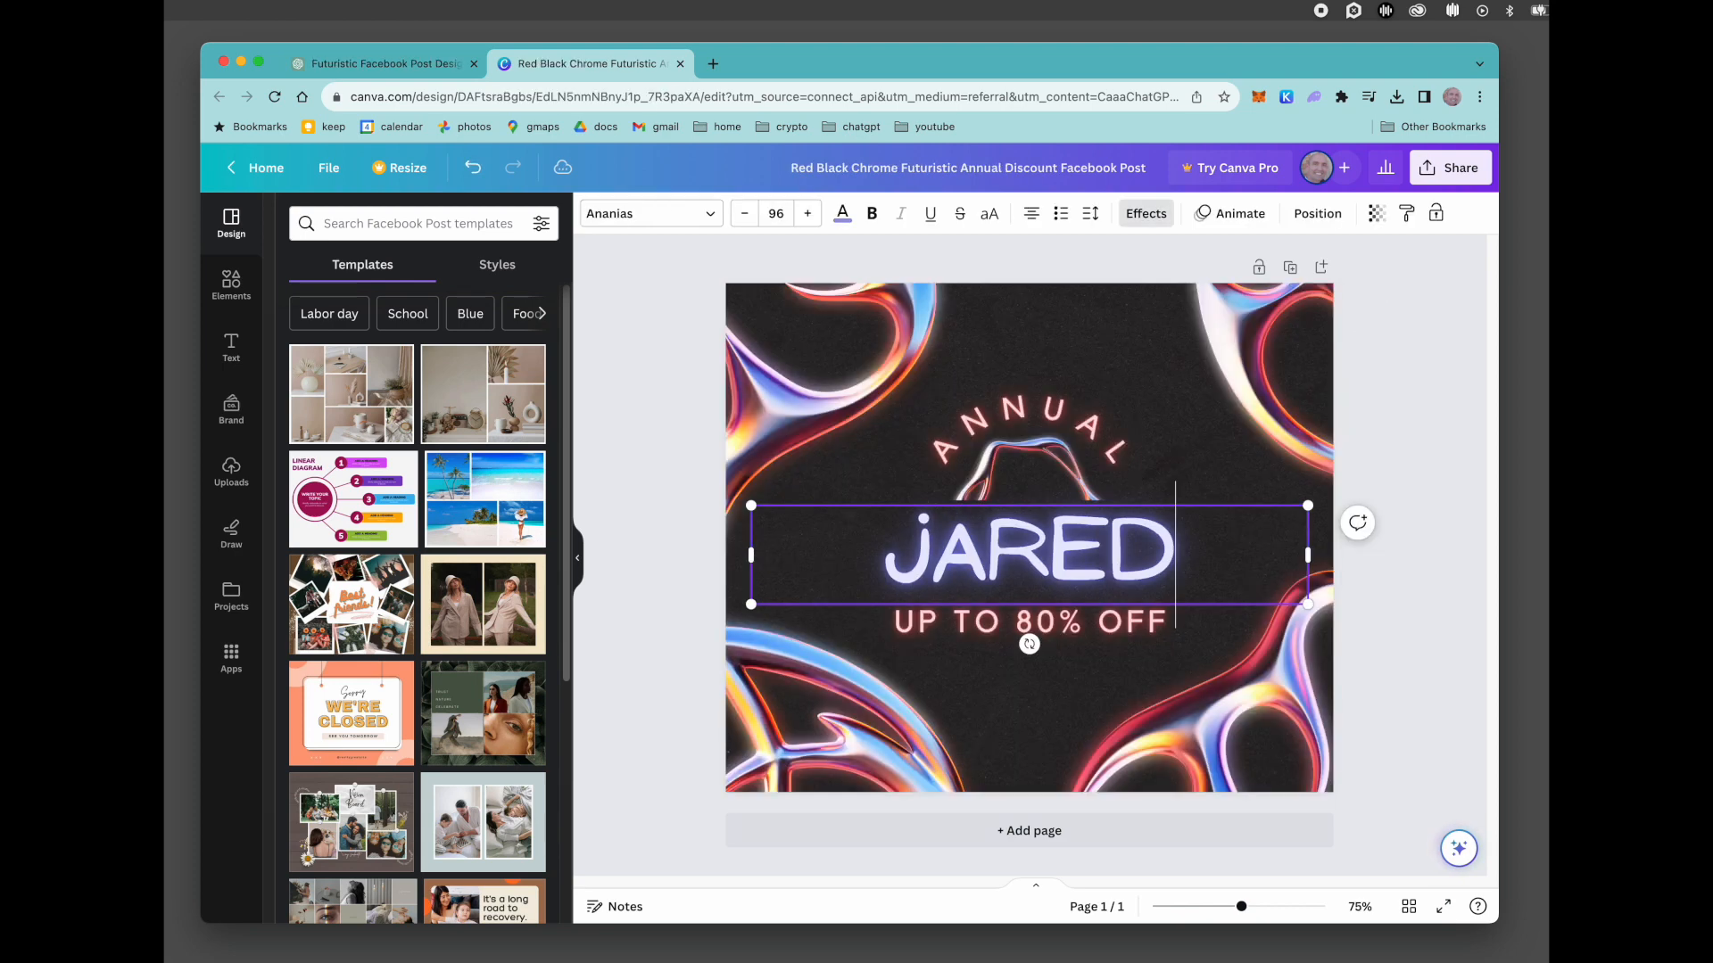
key(Backspace)
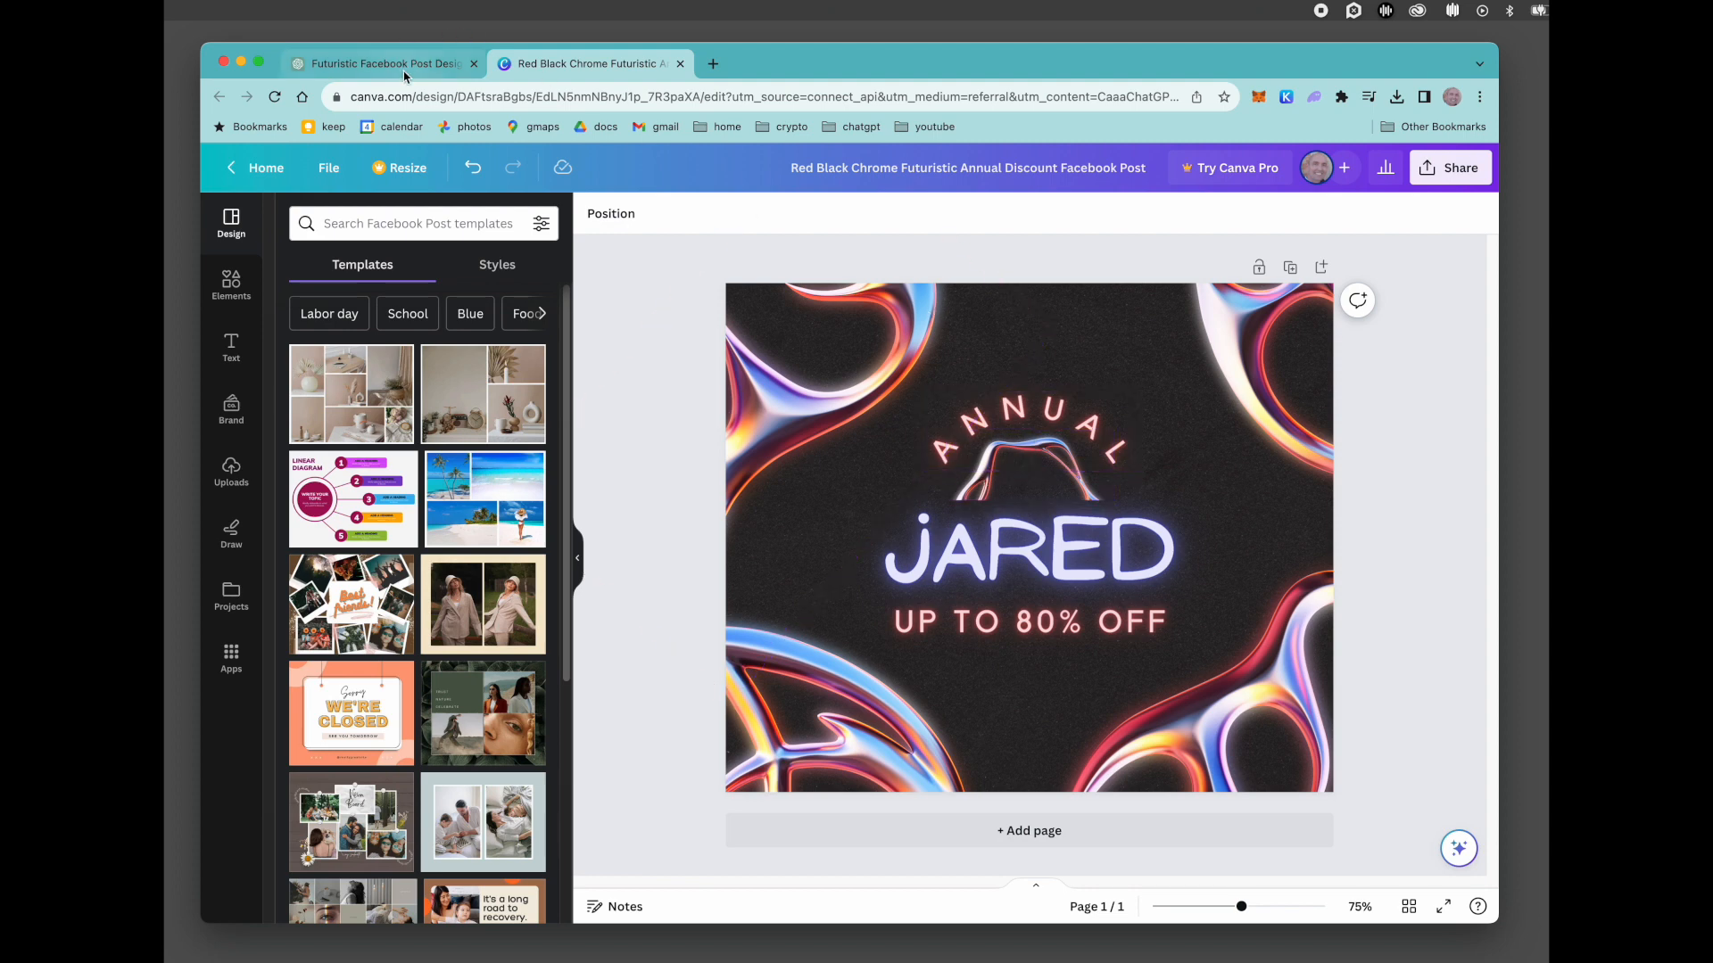
click(1028, 551)
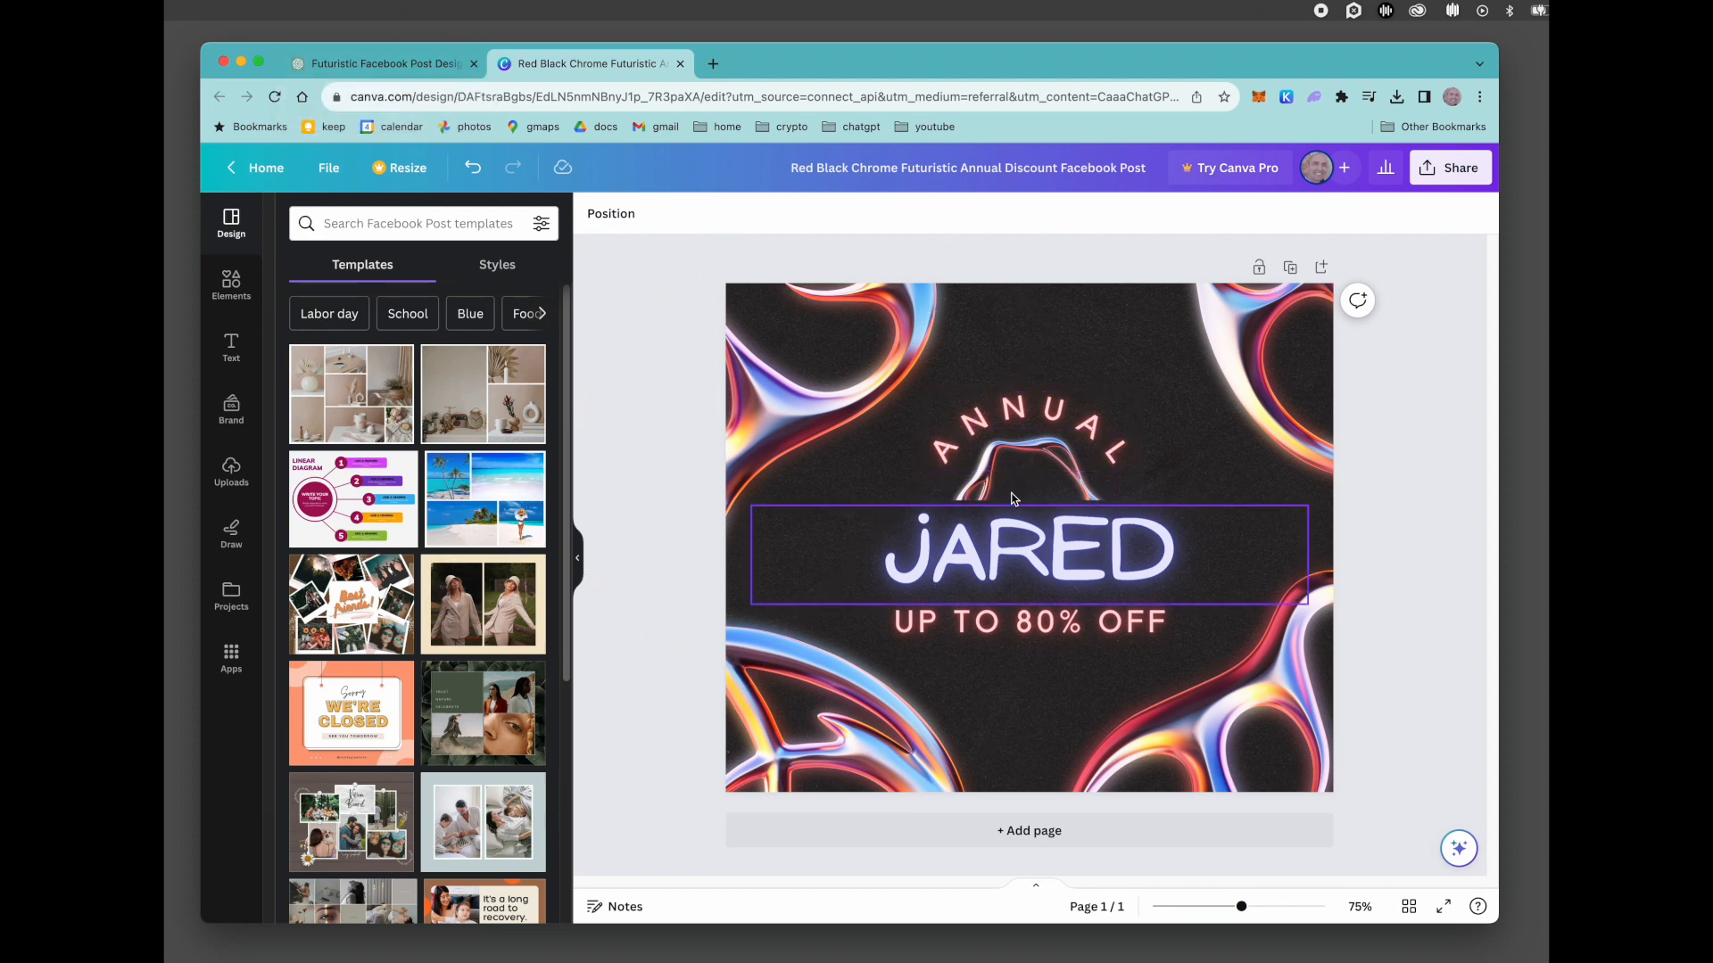
click(1027, 430)
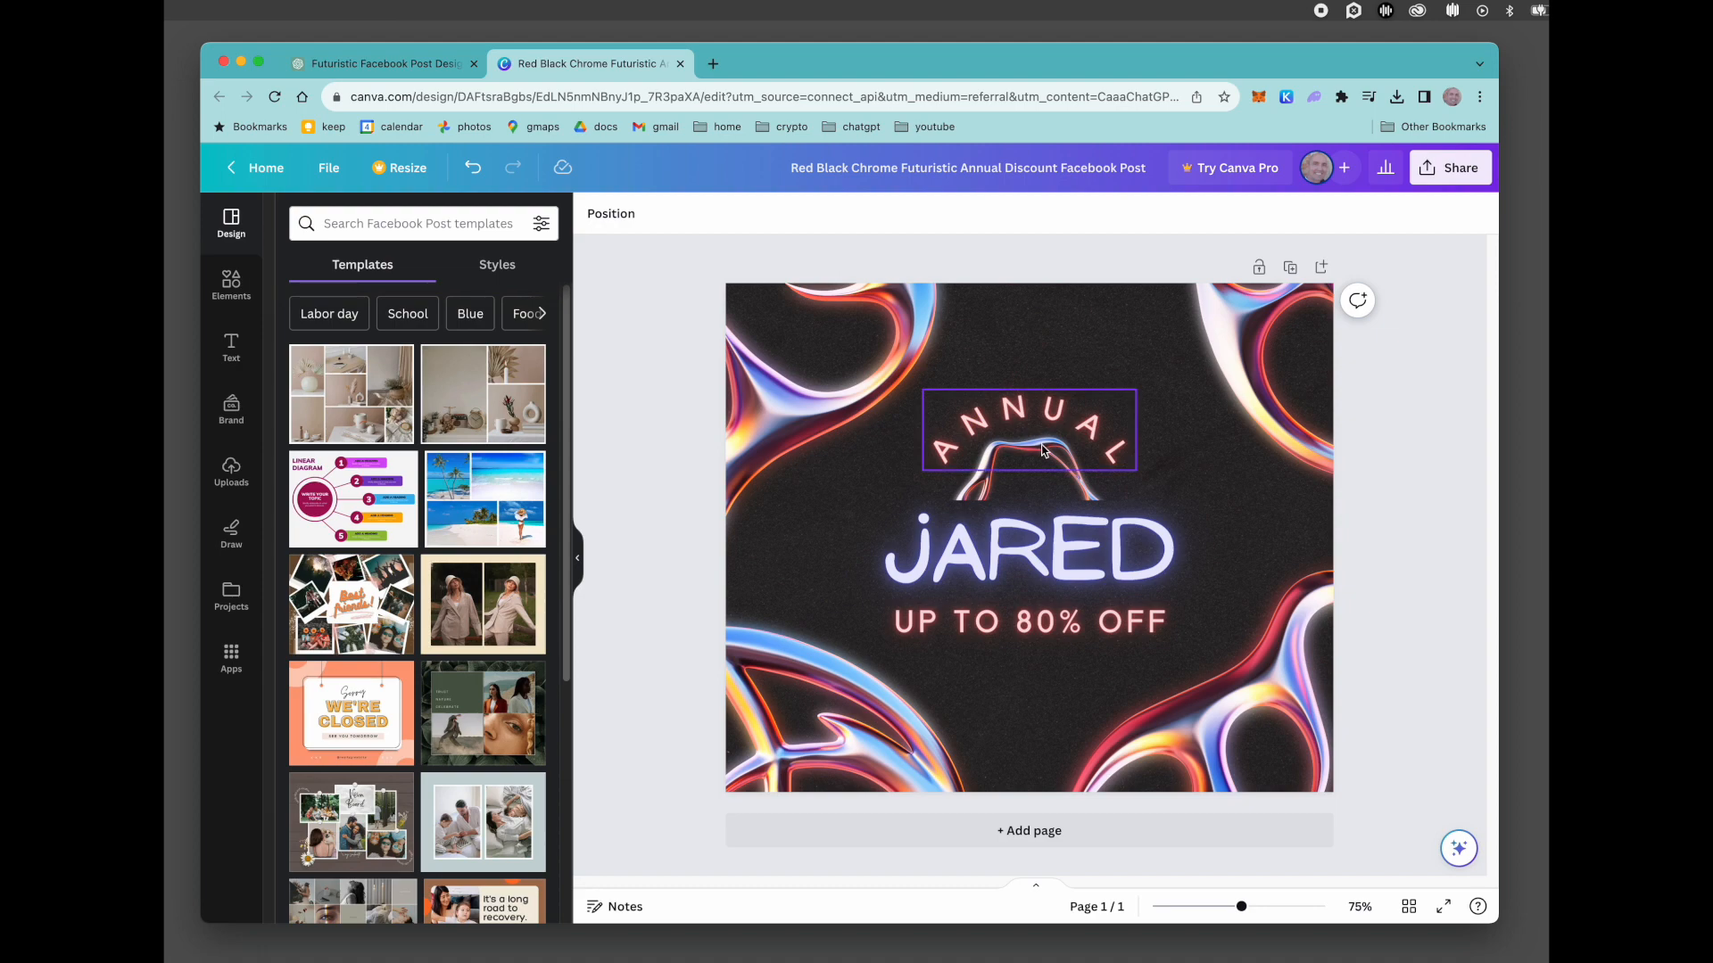